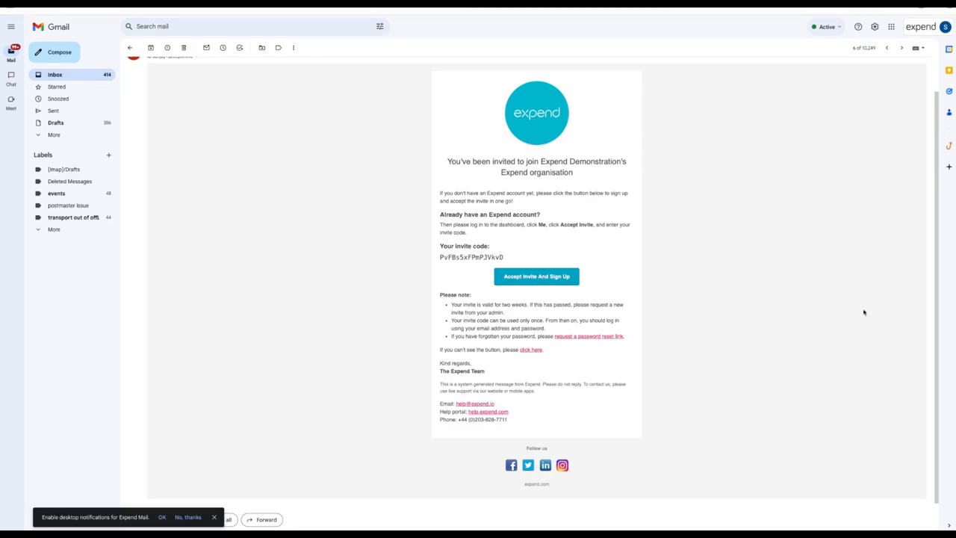
pyautogui.moveTo(575, 293)
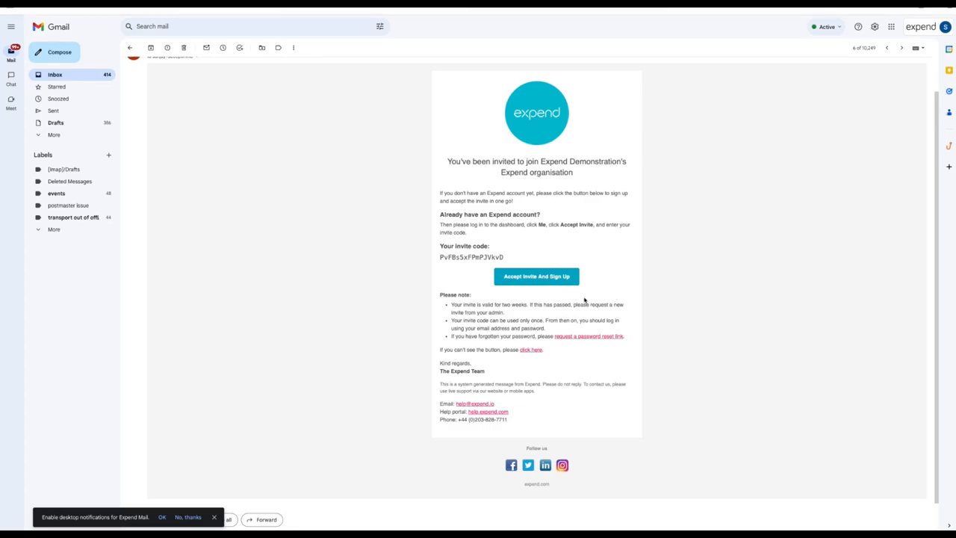
pyautogui.moveTo(535, 275)
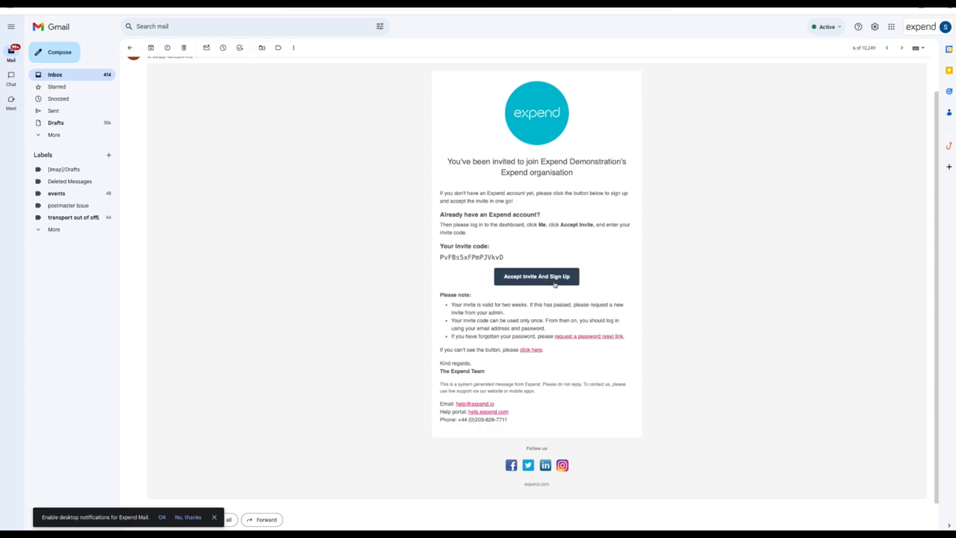
# Step: Accept the Expend invitation from the Gmail email to reach the Join your team page
pyautogui.click(536, 277)
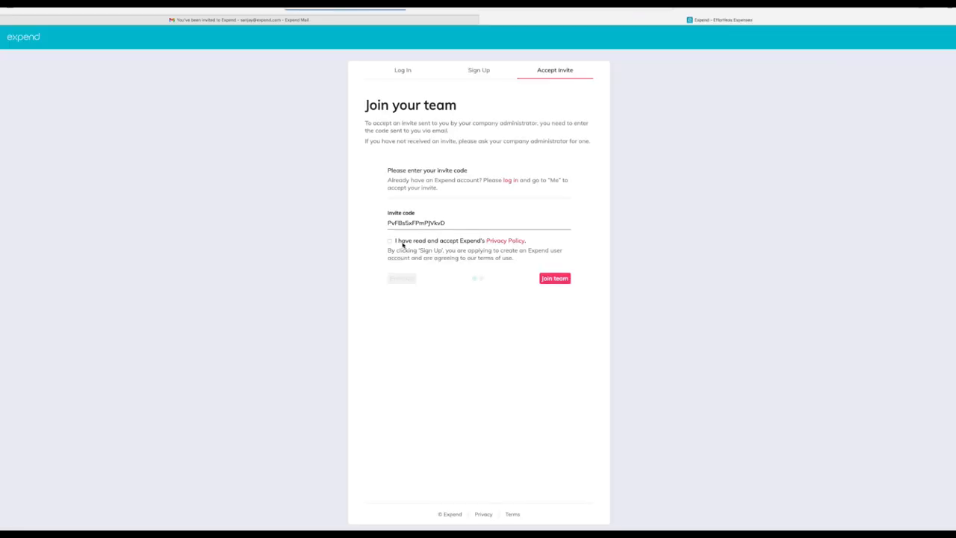
# Step: Agree to the Privacy Policy, join the team, and enter name, mobile and date of birth
pyautogui.click(388, 240)
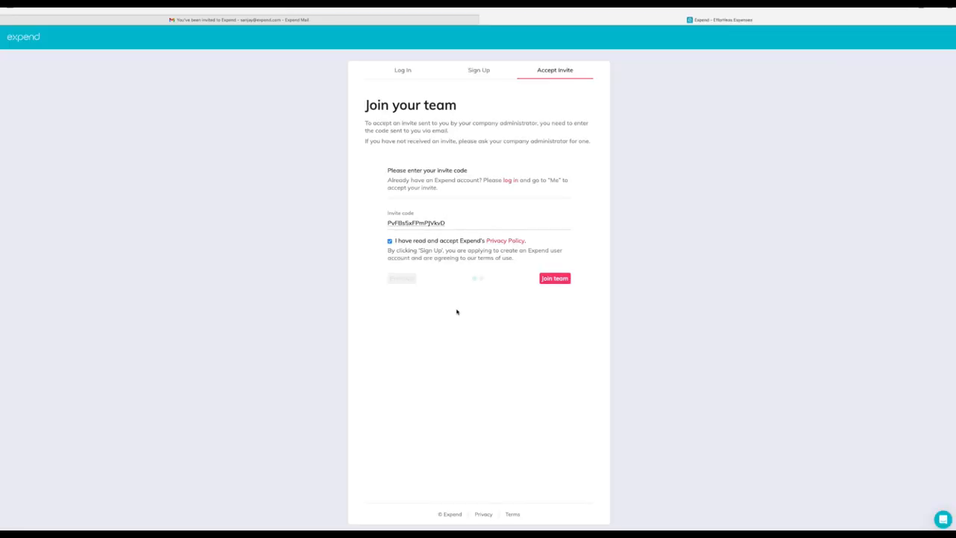
pyautogui.click(554, 278)
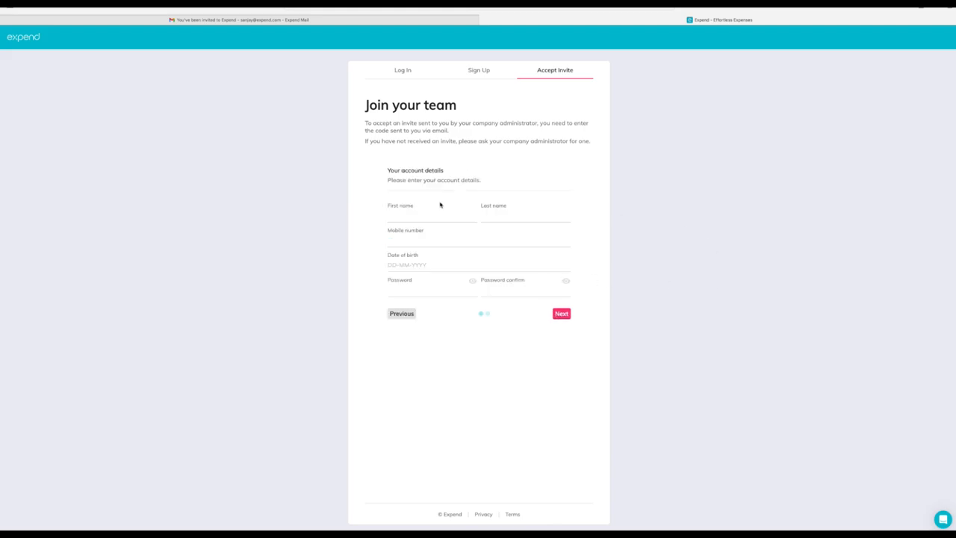
pyautogui.click(428, 215)
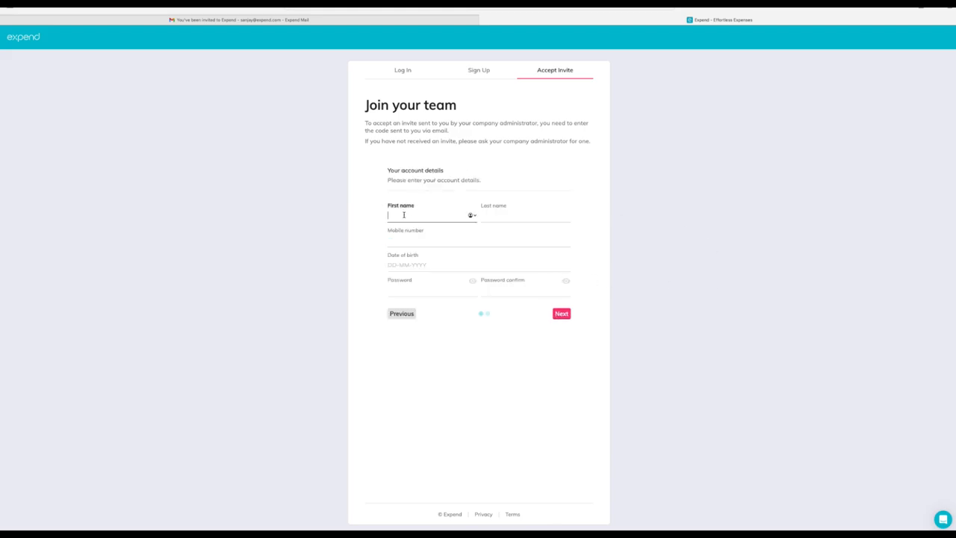
pyautogui.write('Bloggd')
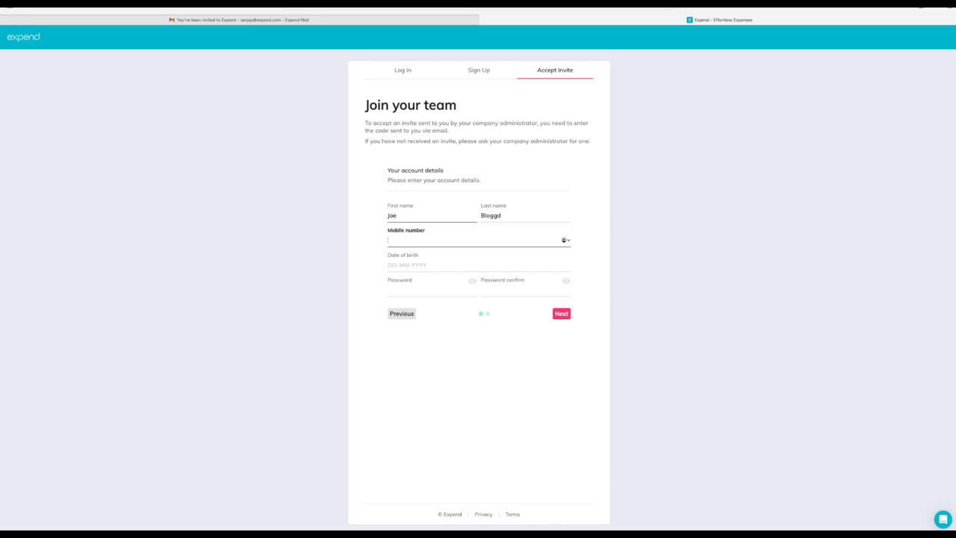
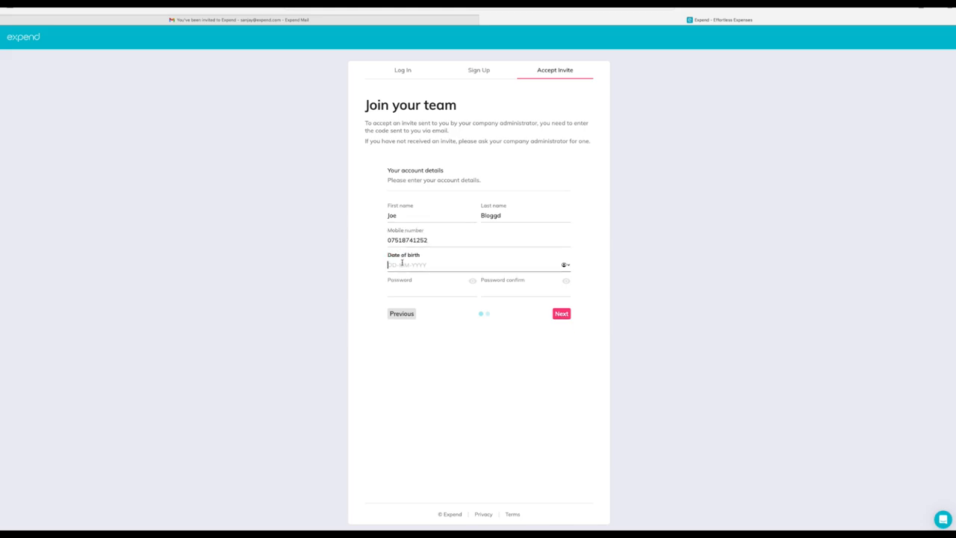
pyautogui.write('01-01-1990')
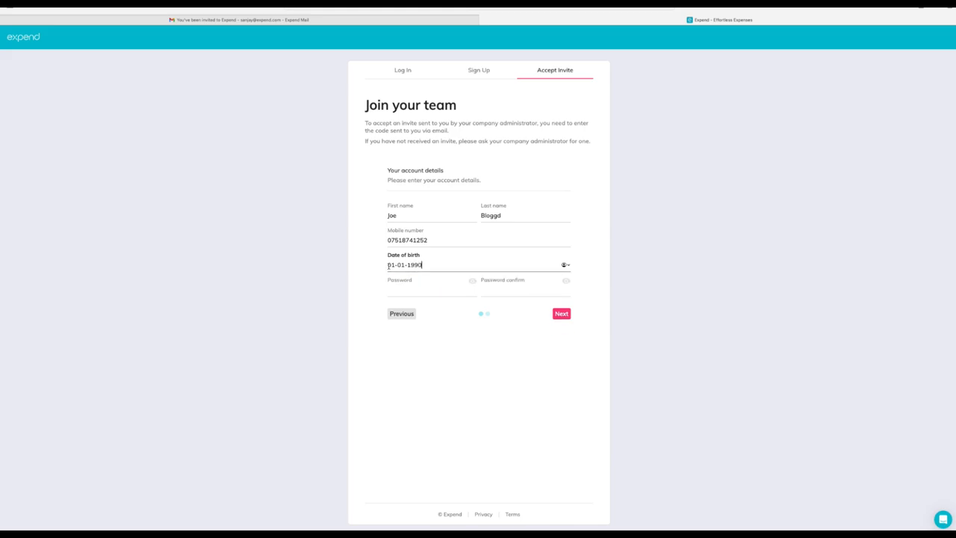
# Step: Use Safari's suggested strong password and submit the account details
pyautogui.click(416, 289)
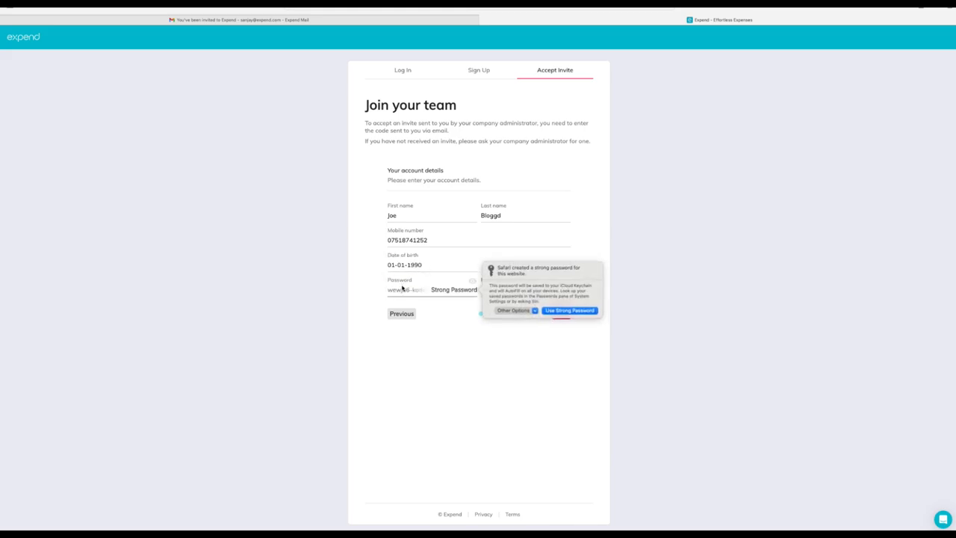
pyautogui.click(572, 310)
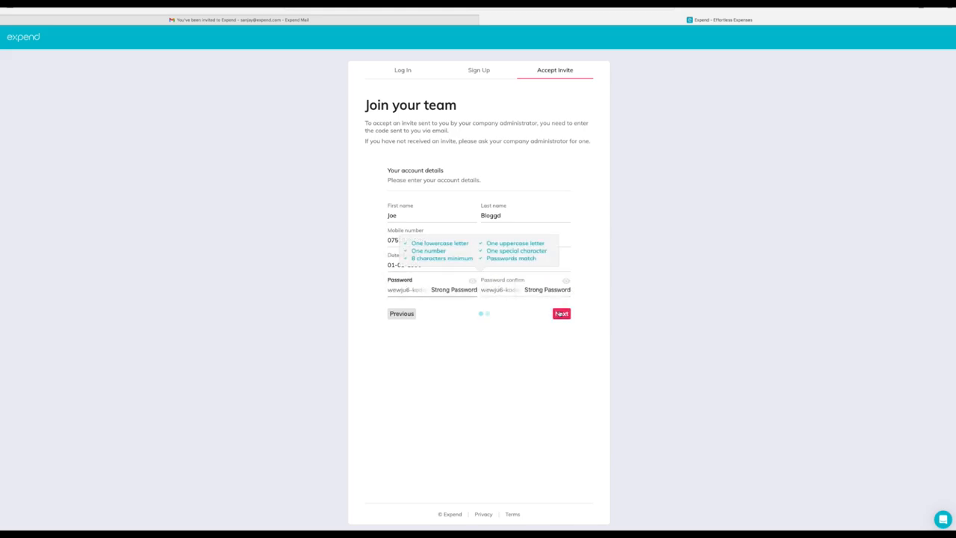
pyautogui.click(560, 313)
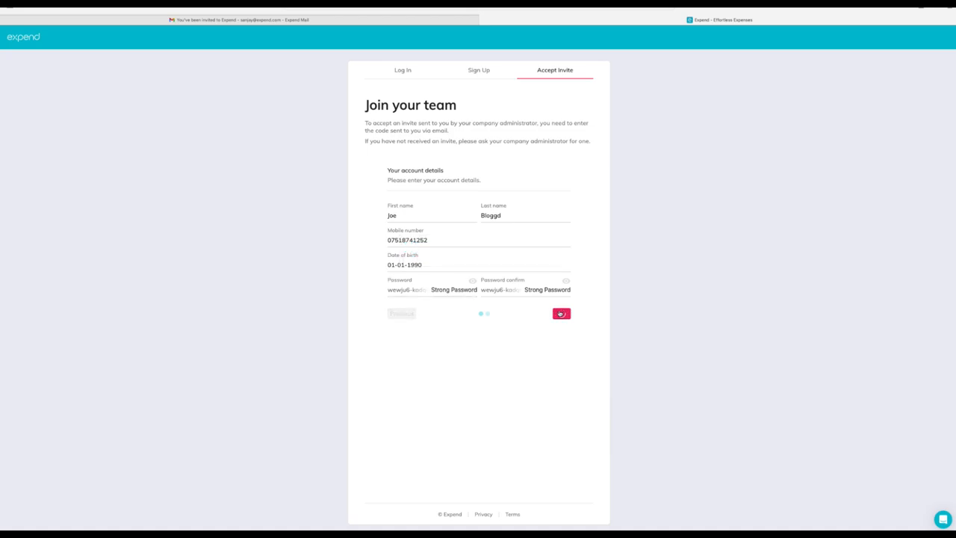
pyautogui.click(561, 313)
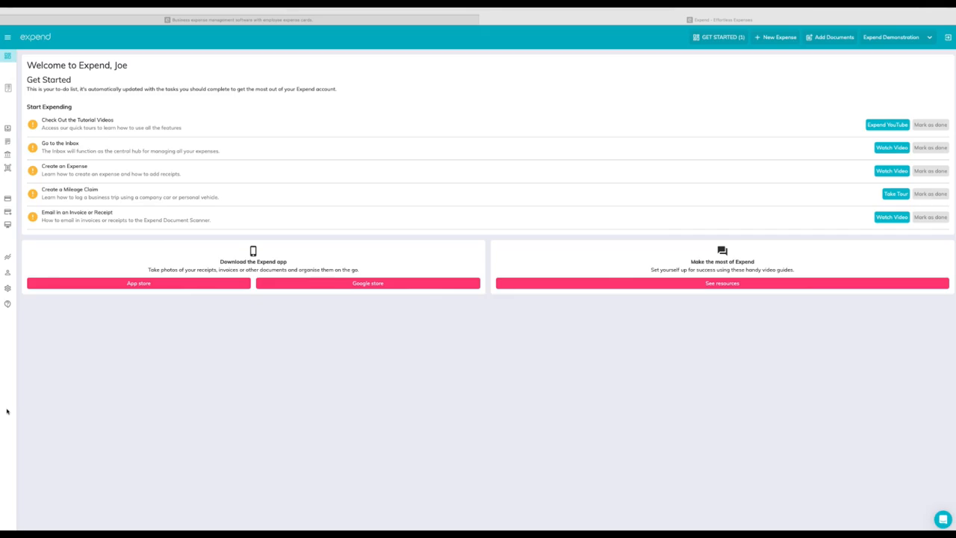
# Step: Go to Expend Cards and open the gear settings for the Flex card ending 9310
pyautogui.click(8, 119)
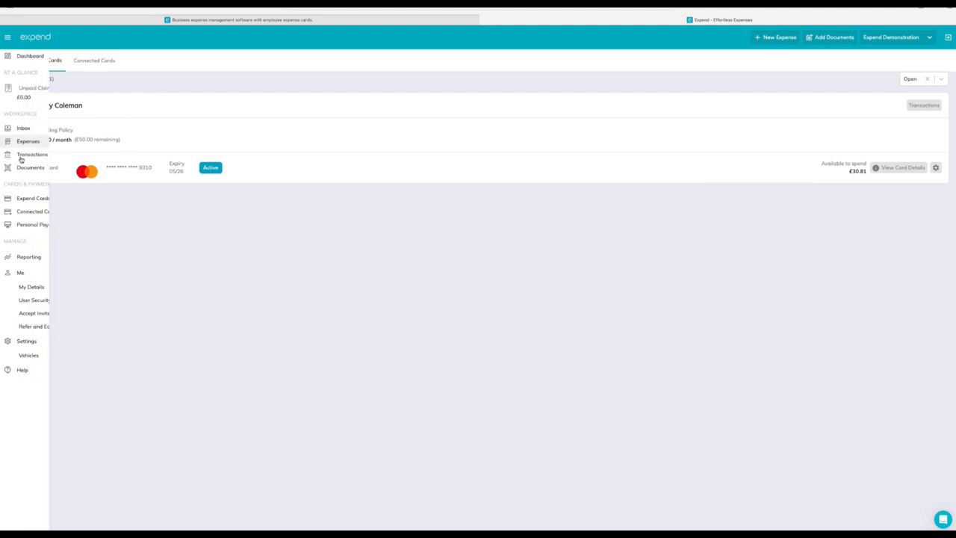
pyautogui.click(9, 34)
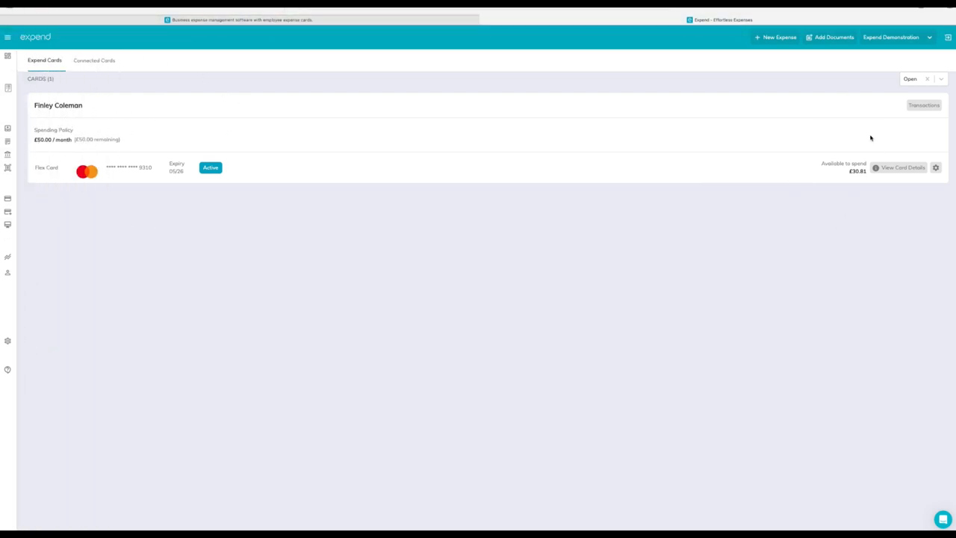
pyautogui.moveTo(766, 189)
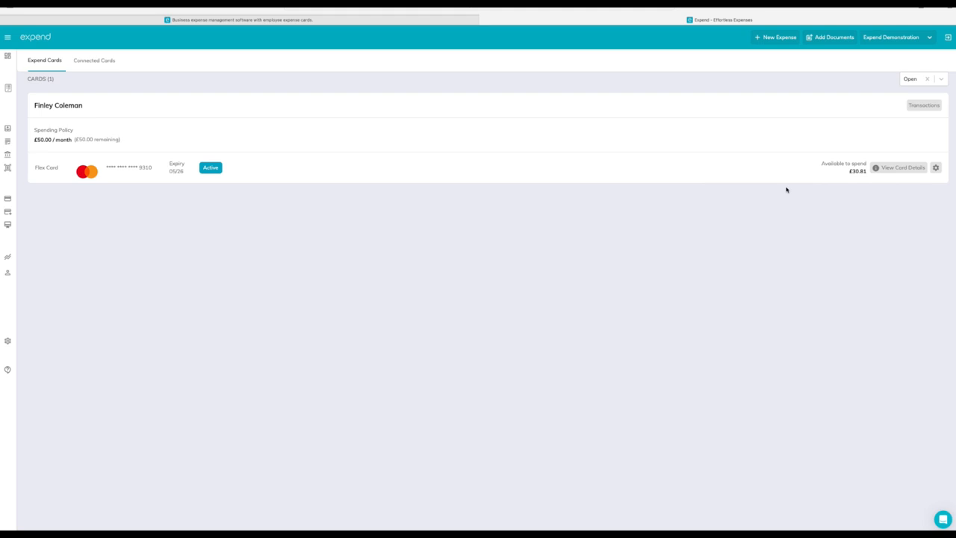
pyautogui.click(938, 167)
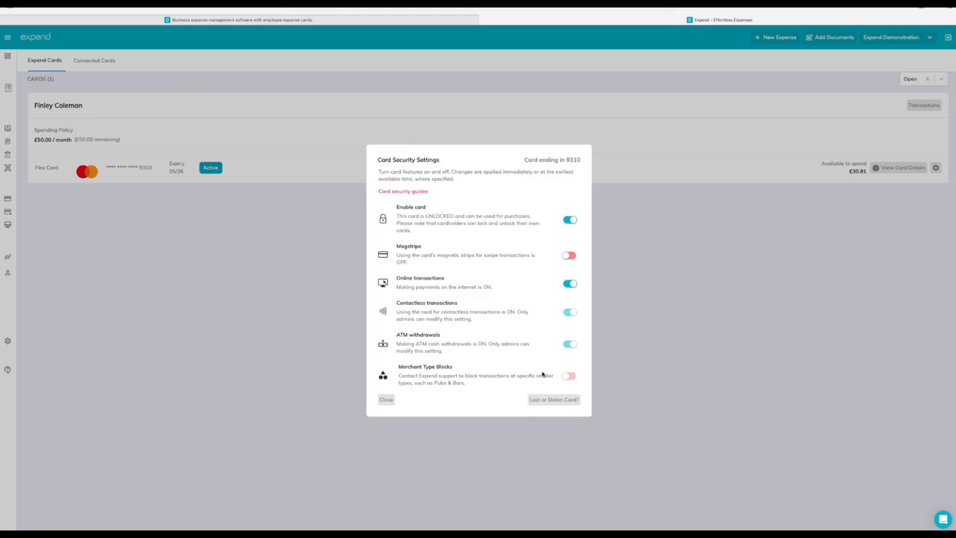
pyautogui.moveTo(372, 460)
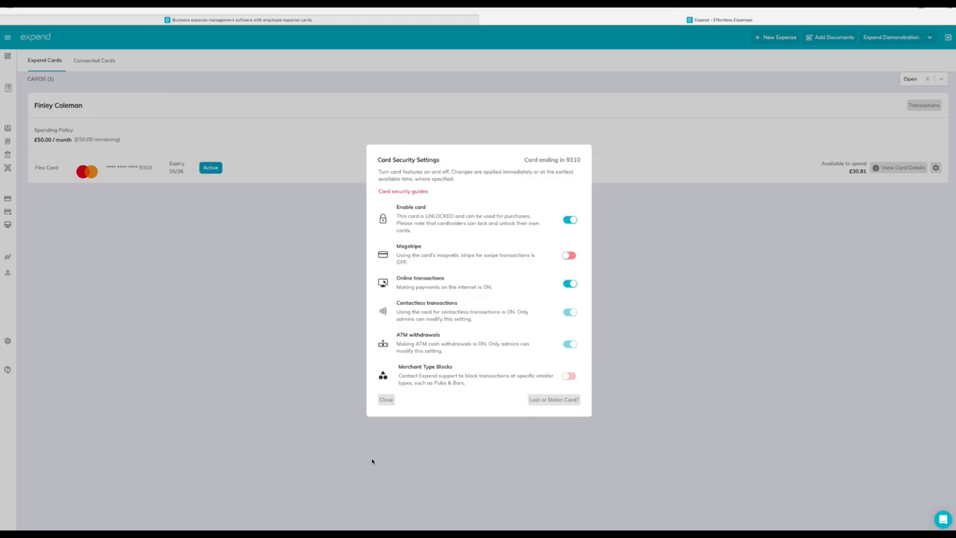
# Step: Close Card Security Settings to reveal the two linked Visa cards under Connected Cards
pyautogui.click(384, 399)
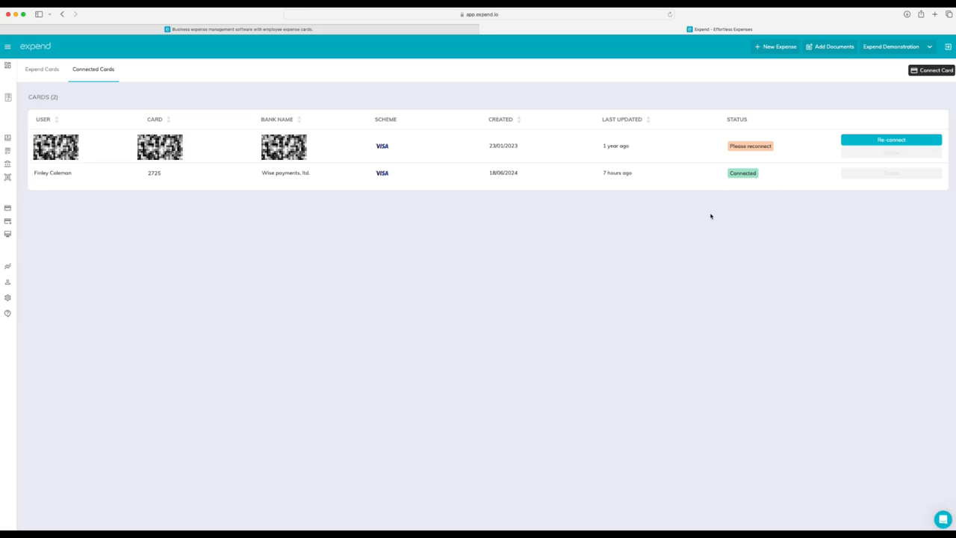
# Step: Connect a new business Visa card with its credentials and close the linked confirmation
pyautogui.click(929, 73)
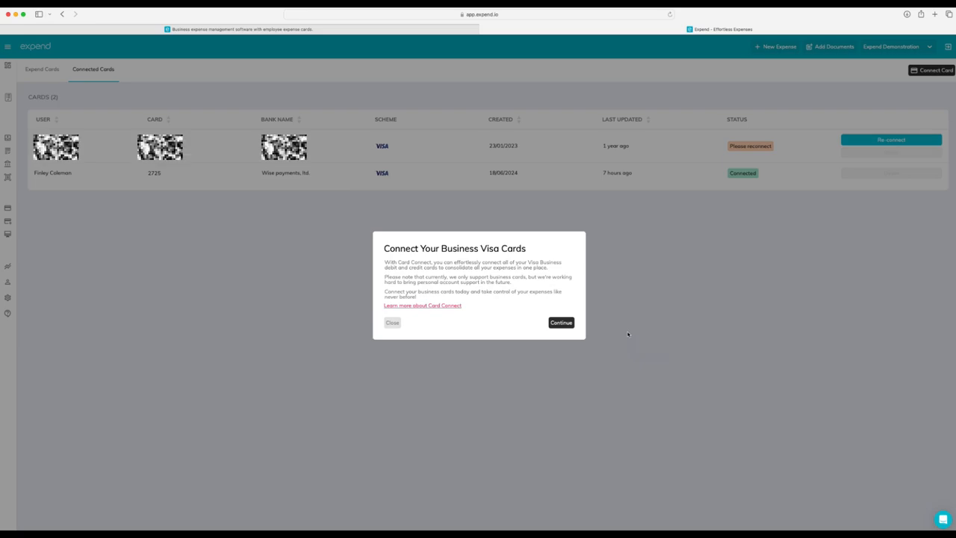
pyautogui.moveTo(560, 323)
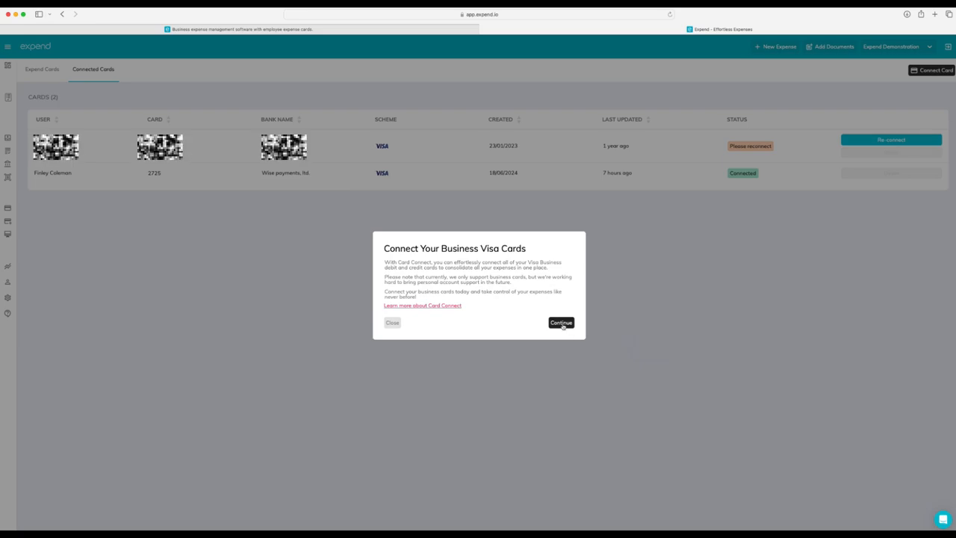
pyautogui.click(561, 323)
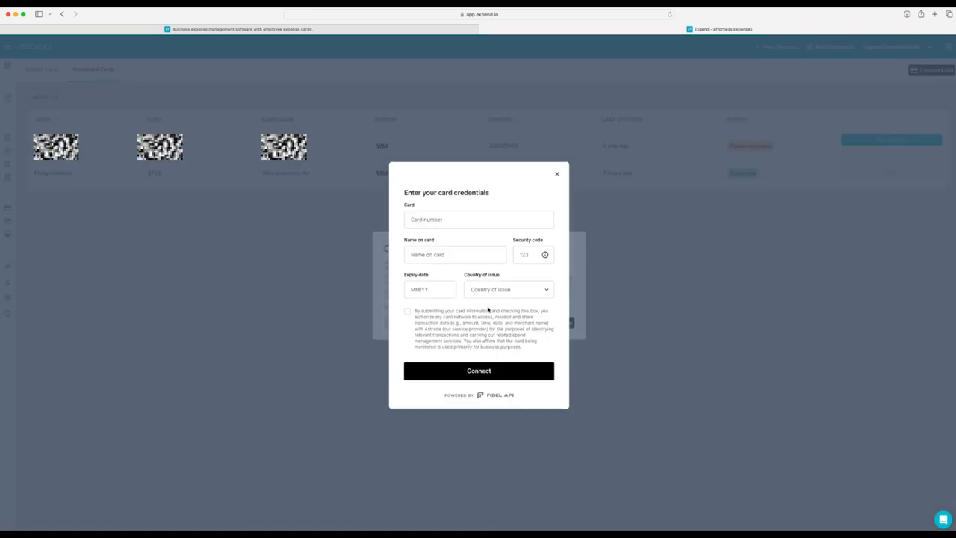
pyautogui.click(478, 218)
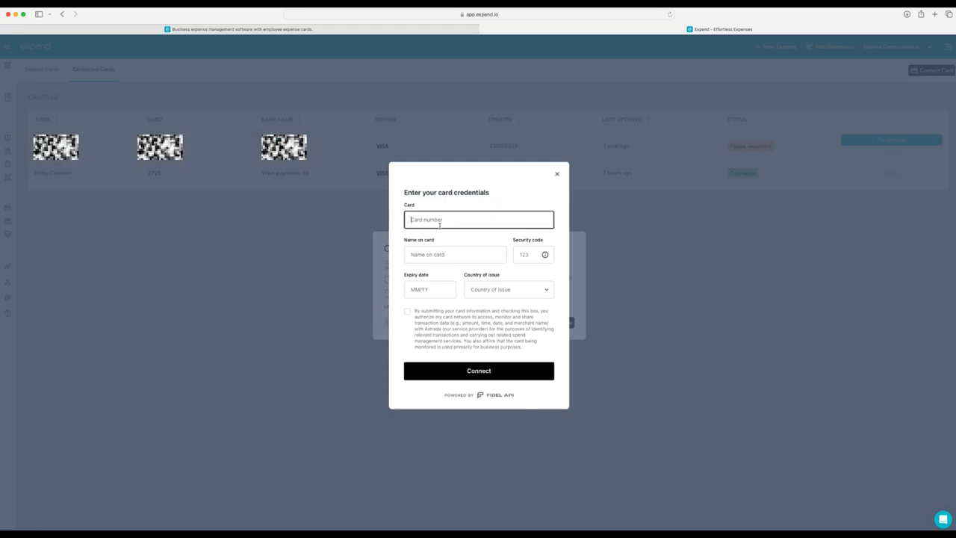
pyautogui.click(479, 370)
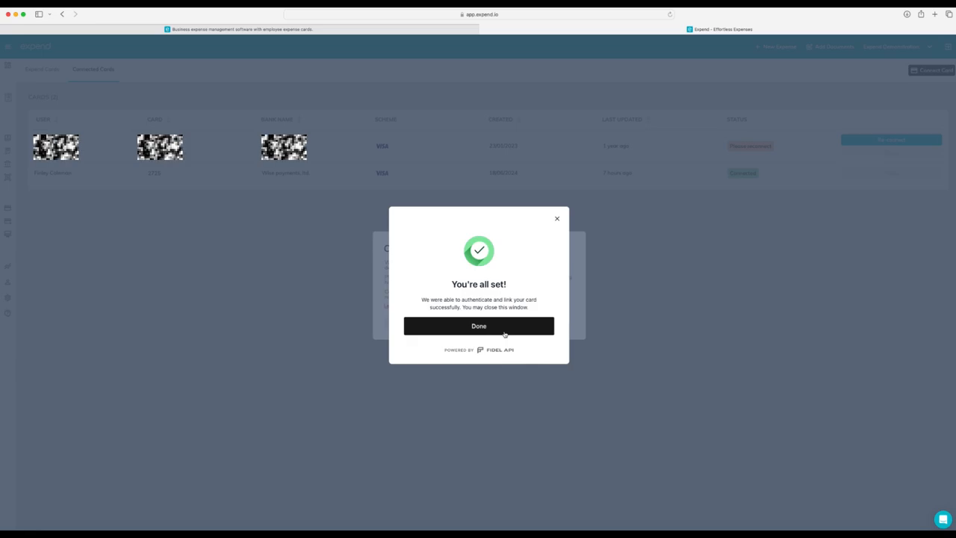
pyautogui.click(479, 326)
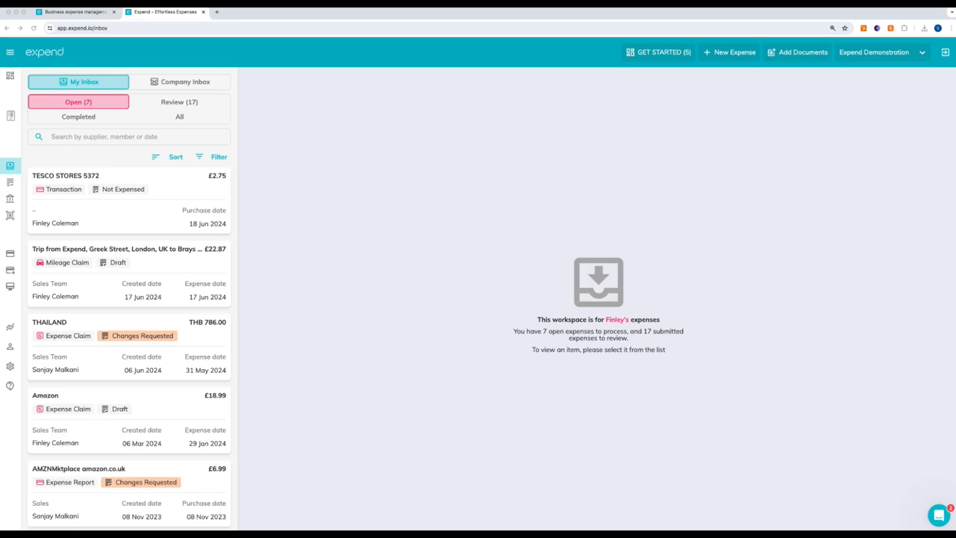
pyautogui.moveTo(499, 315)
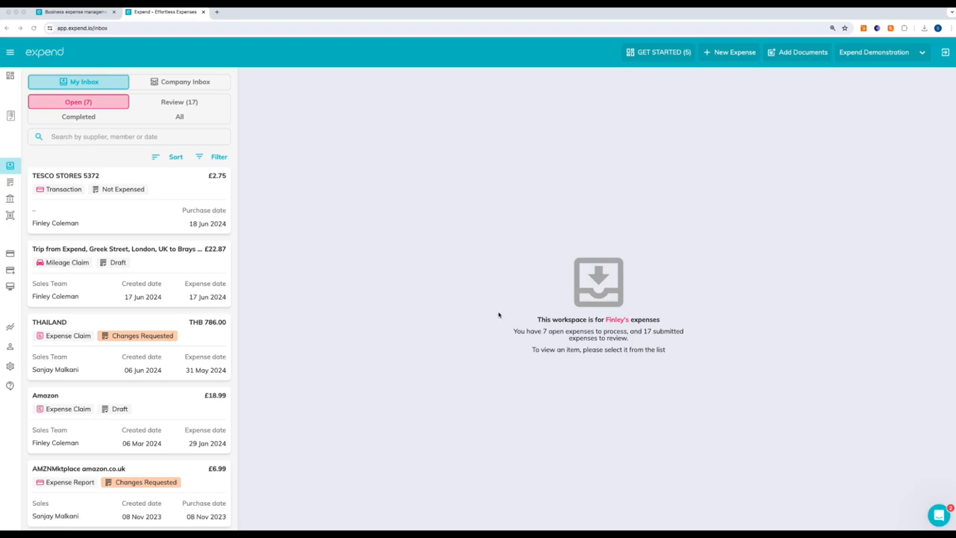
pyautogui.moveTo(328, 212)
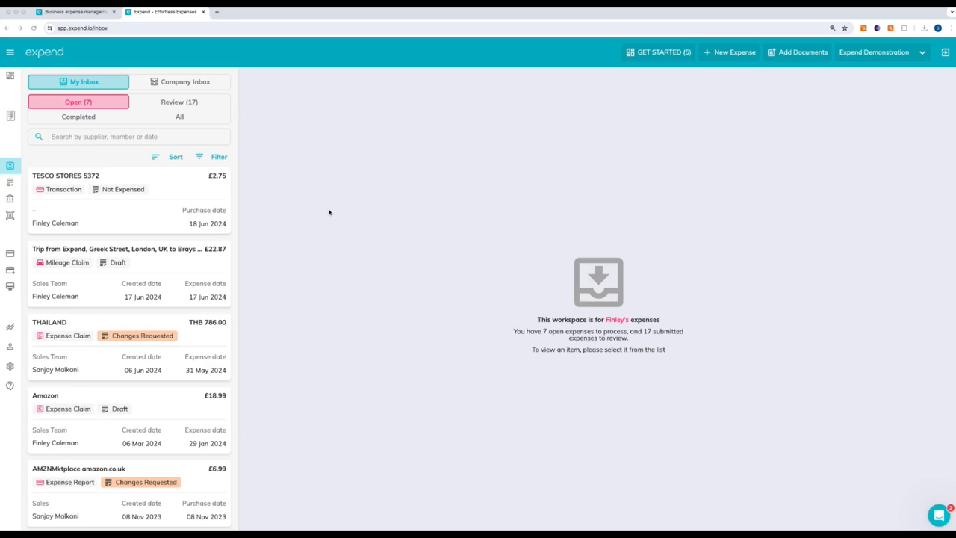
pyautogui.moveTo(167, 188)
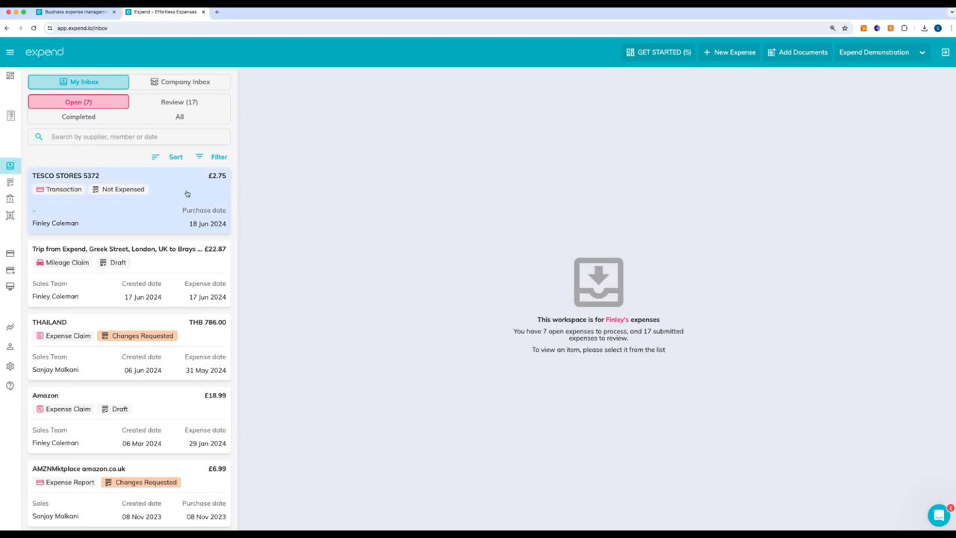
pyautogui.moveTo(179, 197)
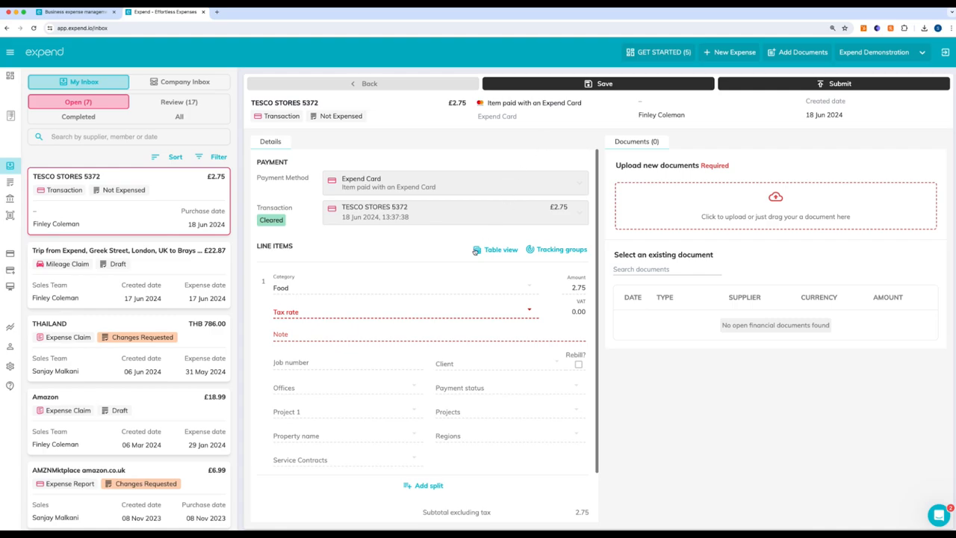
# Step: Attach 20240619_111543.jpg from Receipts to the £2.75 transaction and apply the extracted line items
pyautogui.click(775, 206)
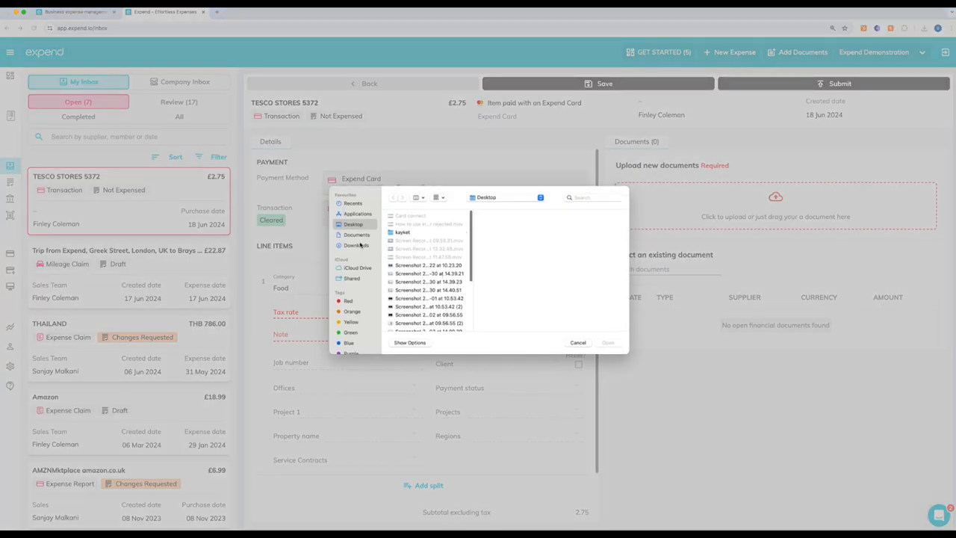
pyautogui.click(355, 245)
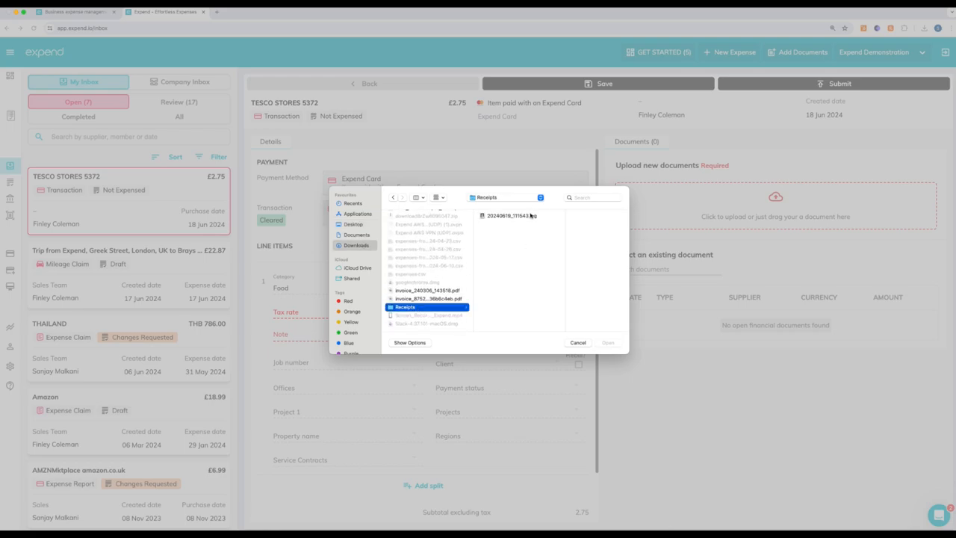
pyautogui.click(607, 343)
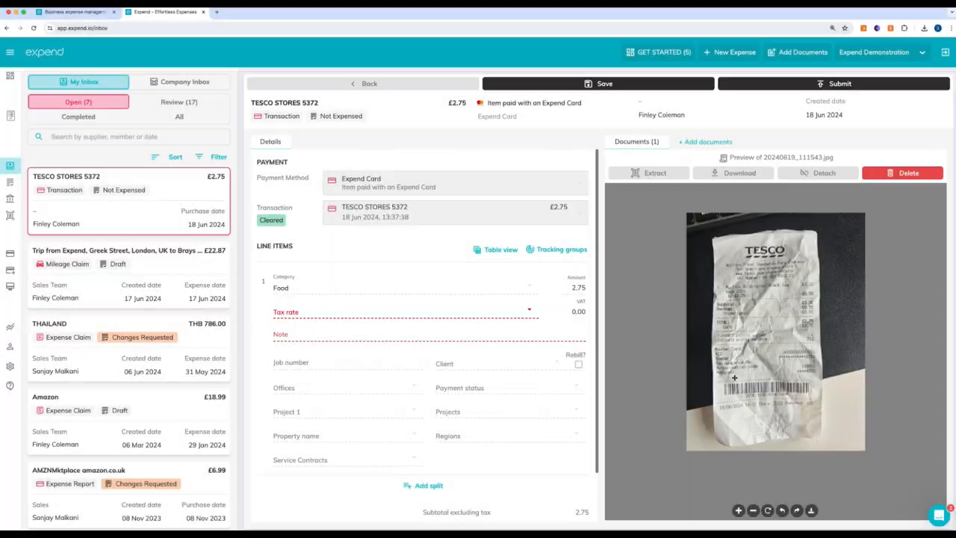
pyautogui.click(654, 172)
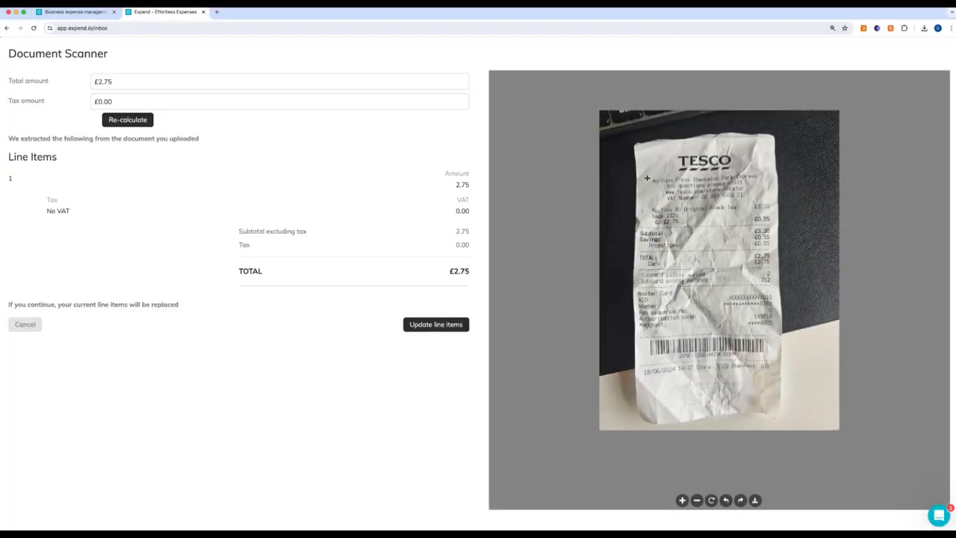
pyautogui.click(435, 324)
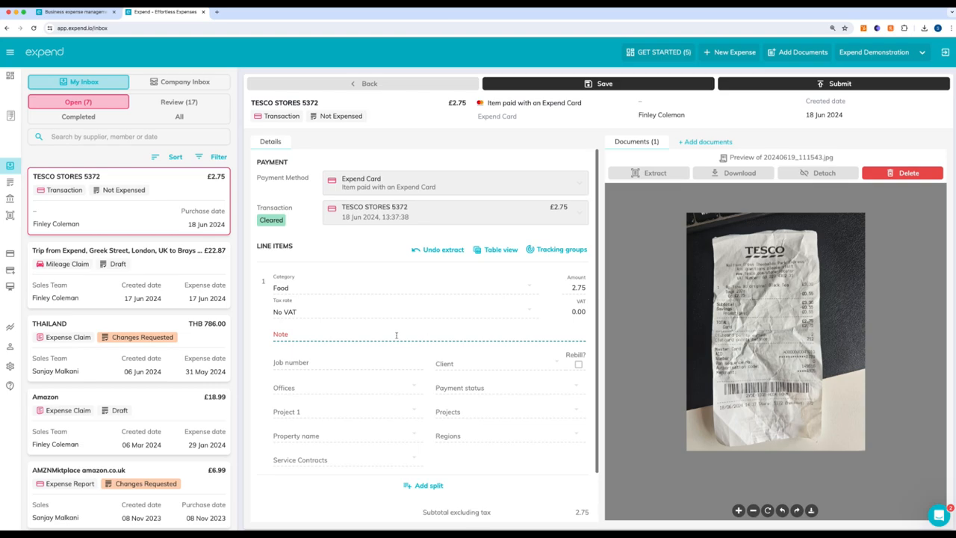
# Step: Add the note 'Tea for office' to the Tesco £2.75 line and save the draft report
pyautogui.click(396, 335)
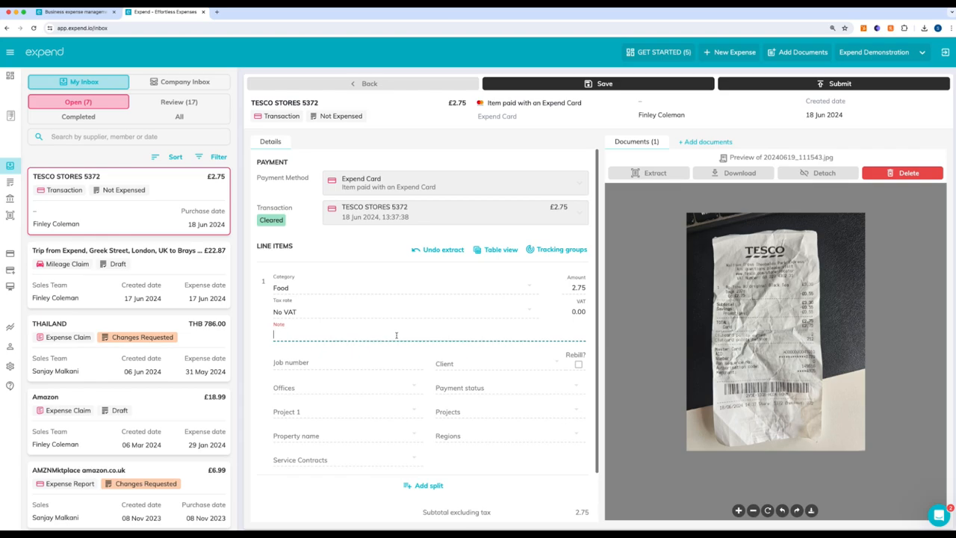
pyautogui.write('Tea for office')
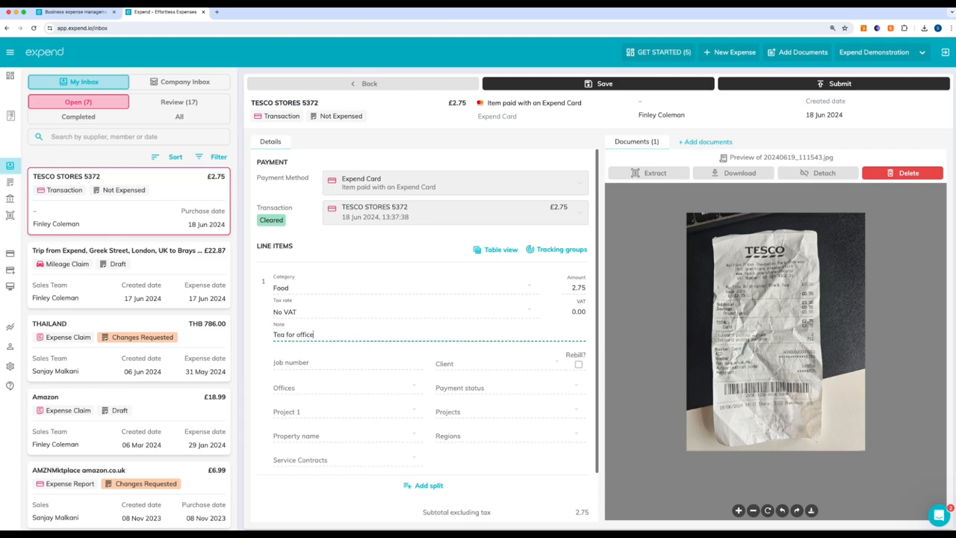
pyautogui.scroll(-3)
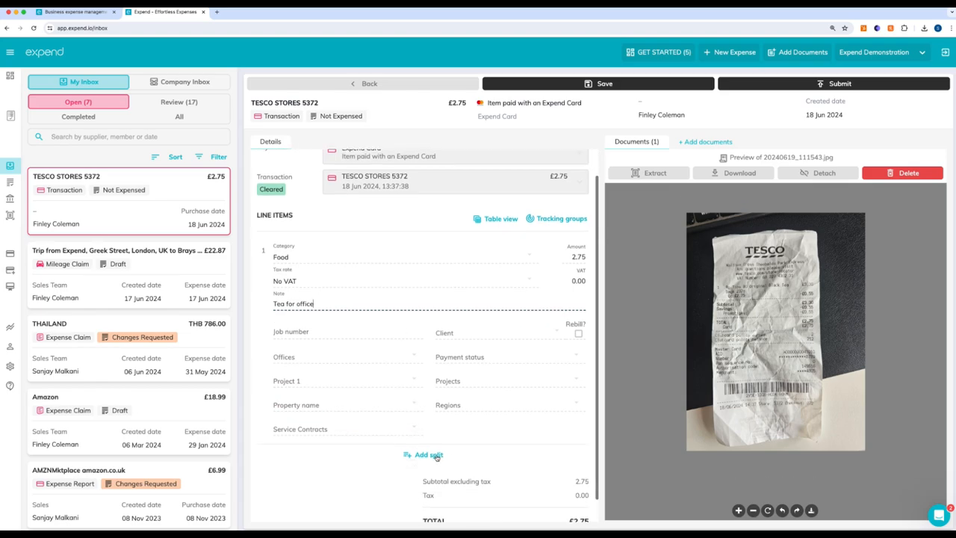
pyautogui.moveTo(454, 459)
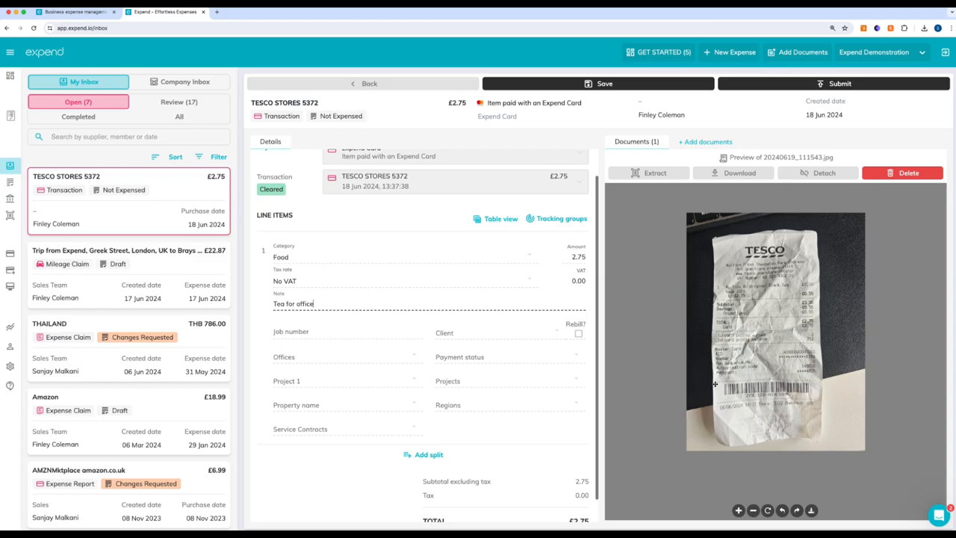
pyautogui.click(604, 83)
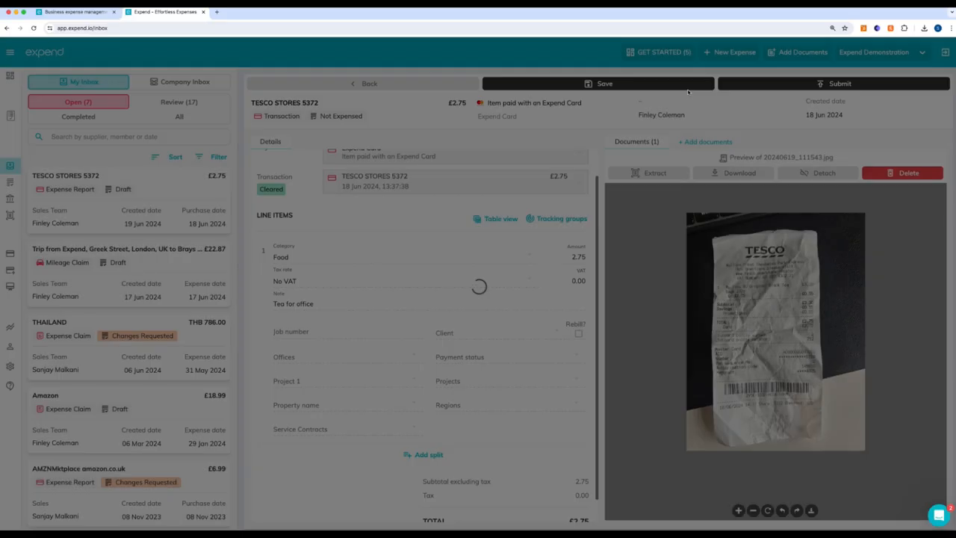
pyautogui.click(603, 83)
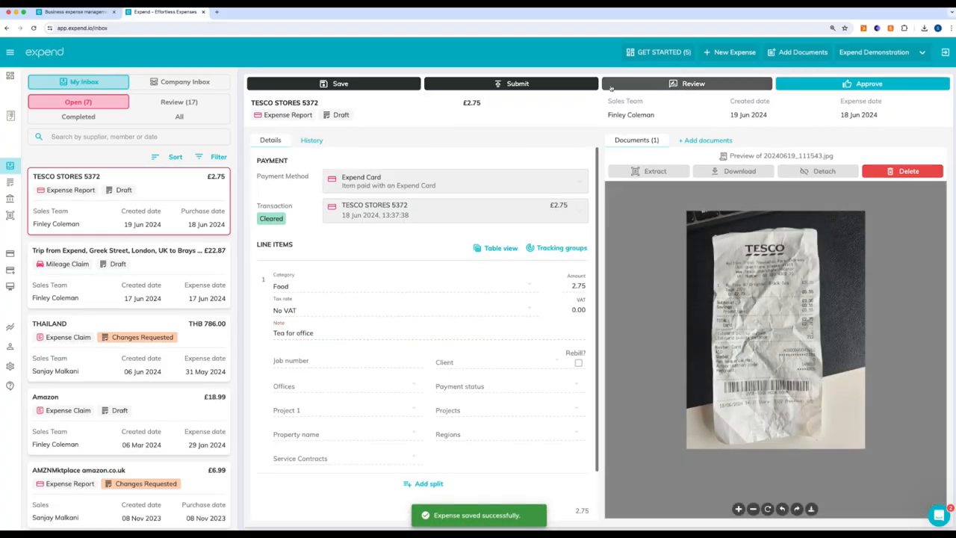
pyautogui.click(511, 83)
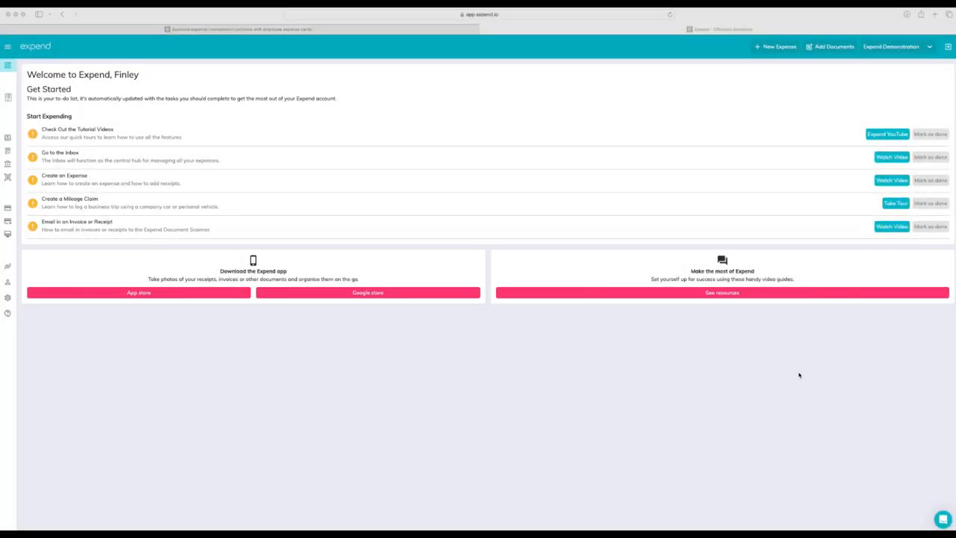
pyautogui.moveTo(841, 95)
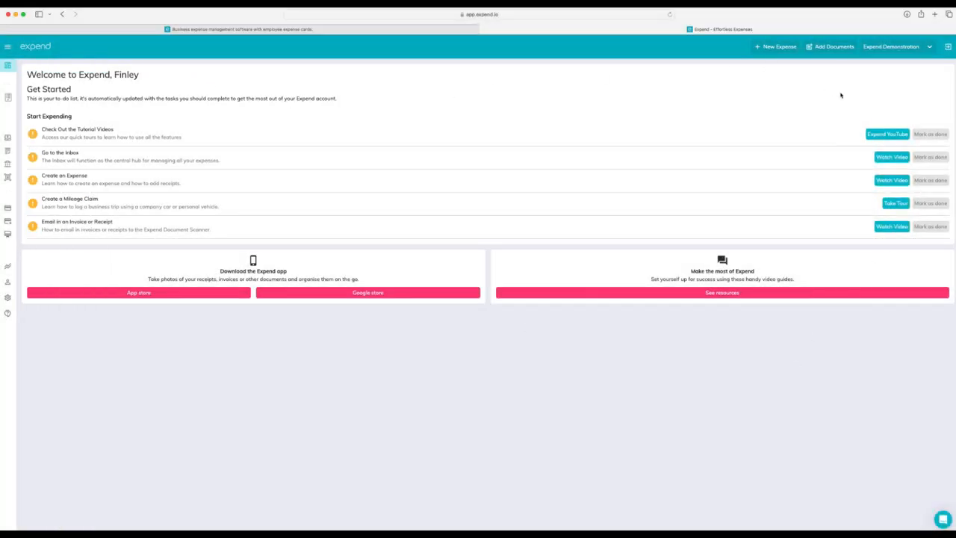
# Step: Find the Uber invoice PDF by searching 'invoice' and upload it as a new expense
pyautogui.click(831, 49)
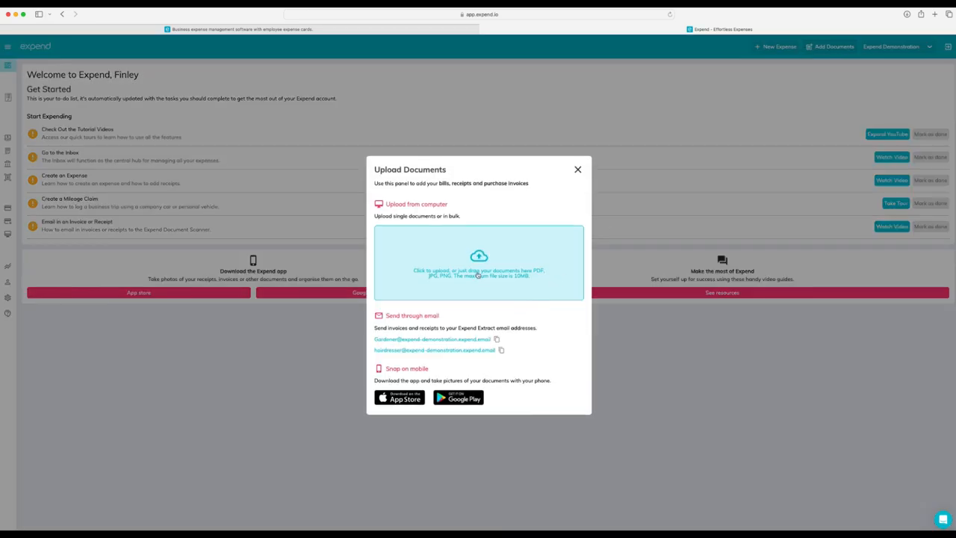
pyautogui.moveTo(436, 315)
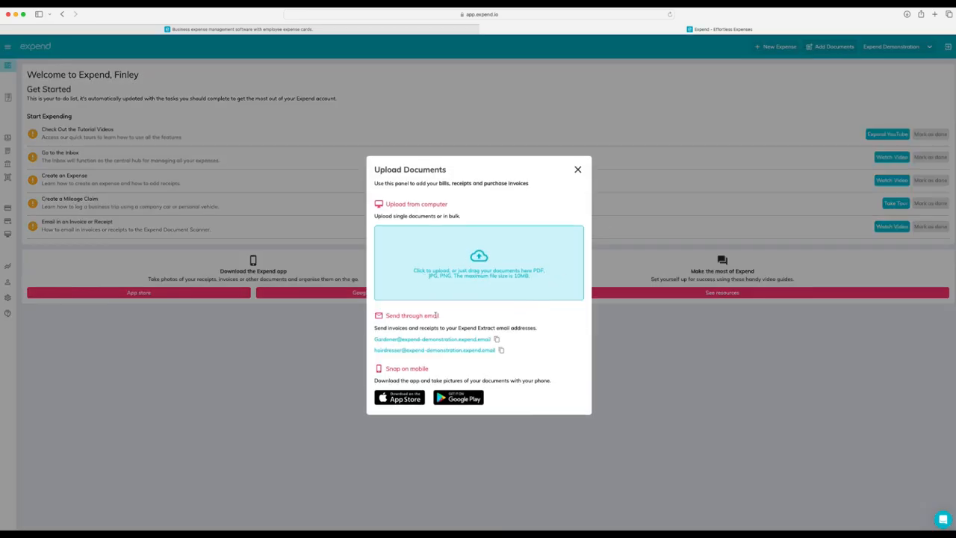
pyautogui.moveTo(423, 338)
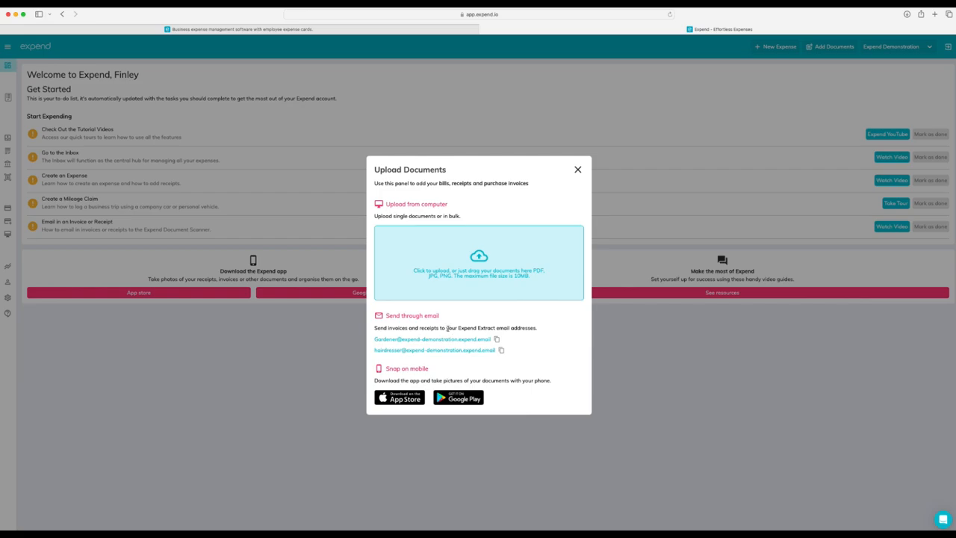
pyautogui.moveTo(463, 325)
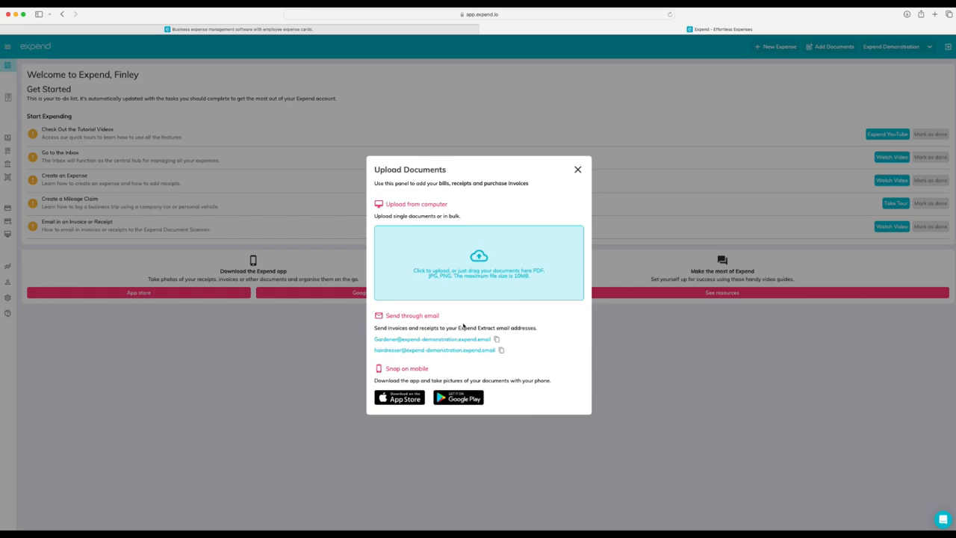
pyautogui.click(479, 262)
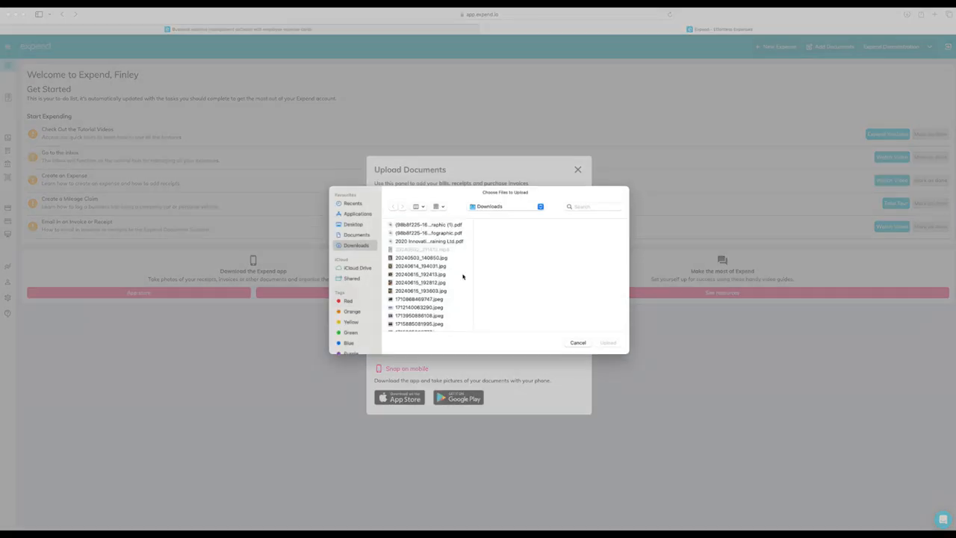
pyautogui.write('invoice')
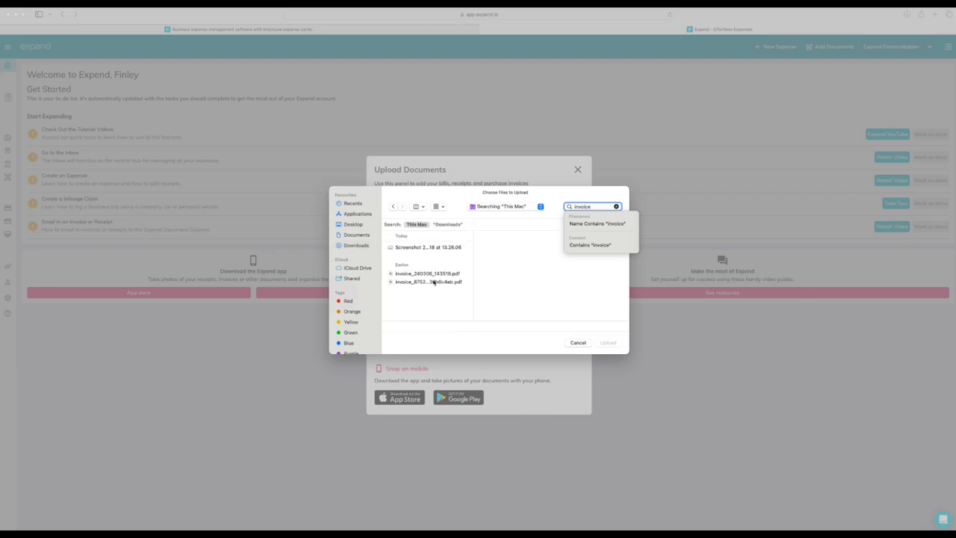
pyautogui.click(608, 343)
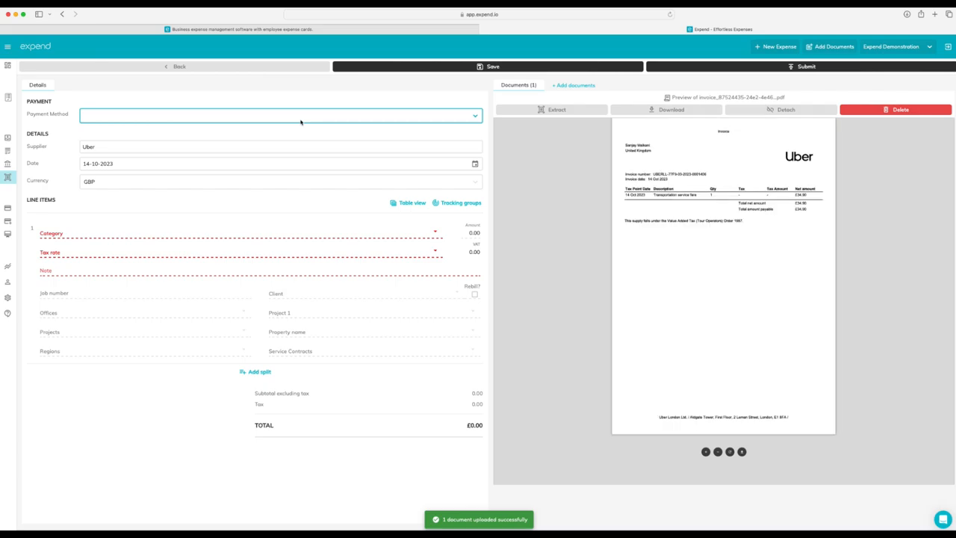
# Step: Fill the Uber line from the scan: Travel - National, No VAT, £34.90 transportation fare
pyautogui.click(558, 109)
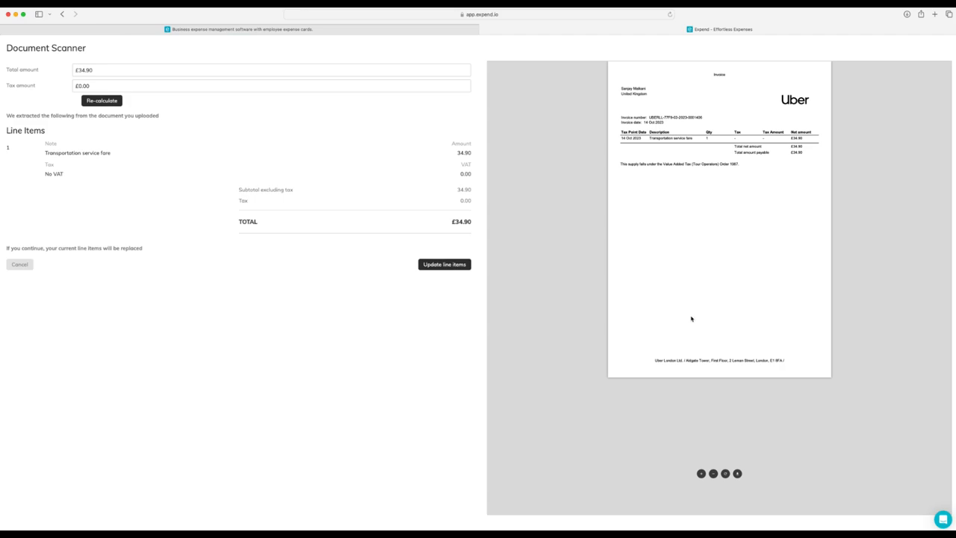
pyautogui.click(445, 264)
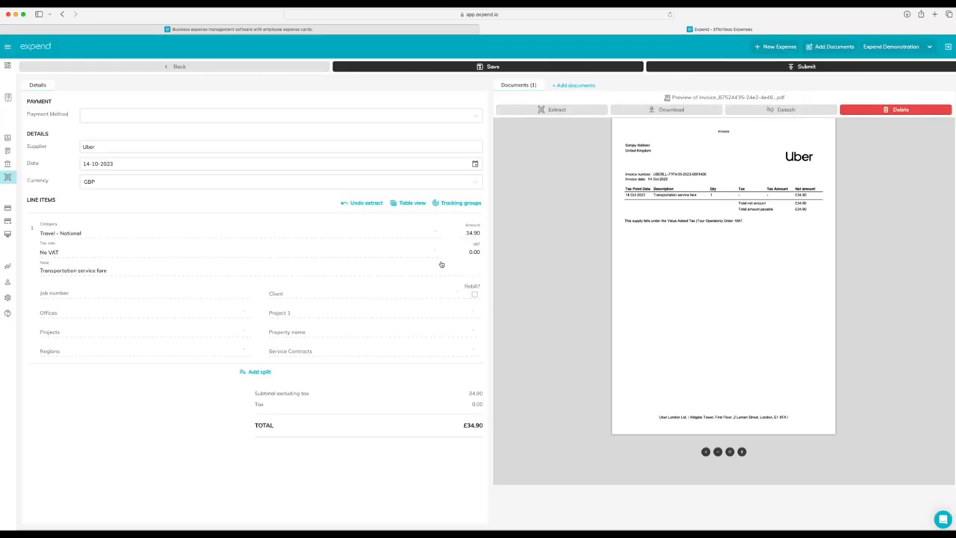
pyautogui.click(71, 233)
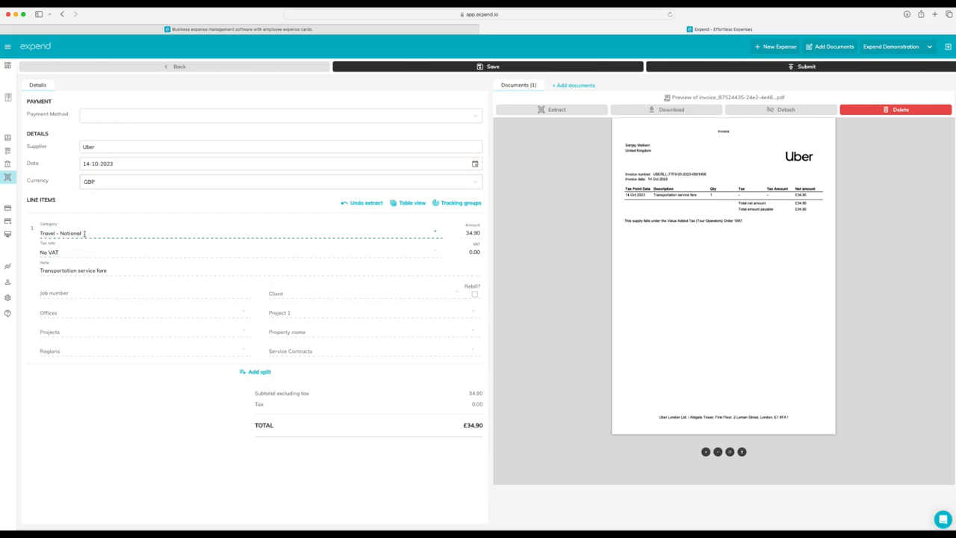
pyautogui.moveTo(193, 226)
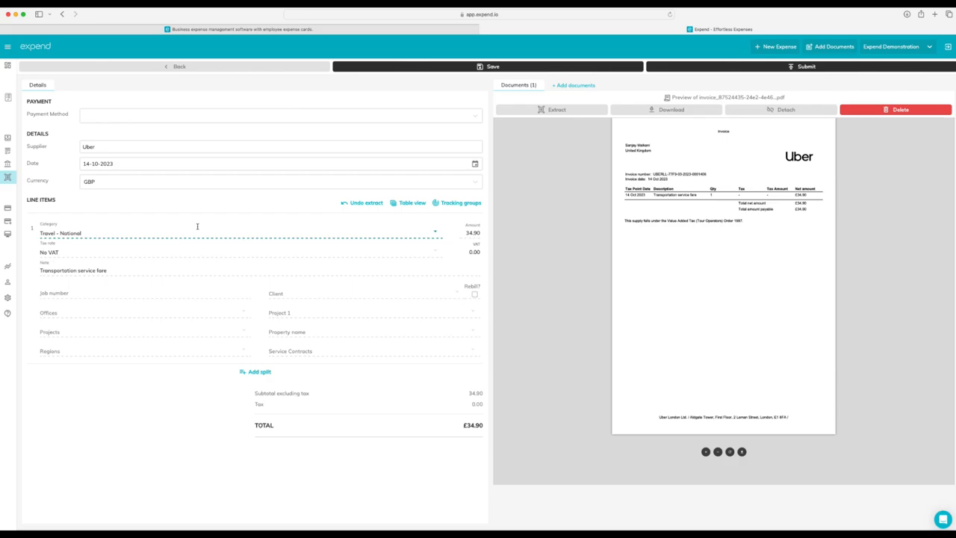
pyautogui.click(280, 115)
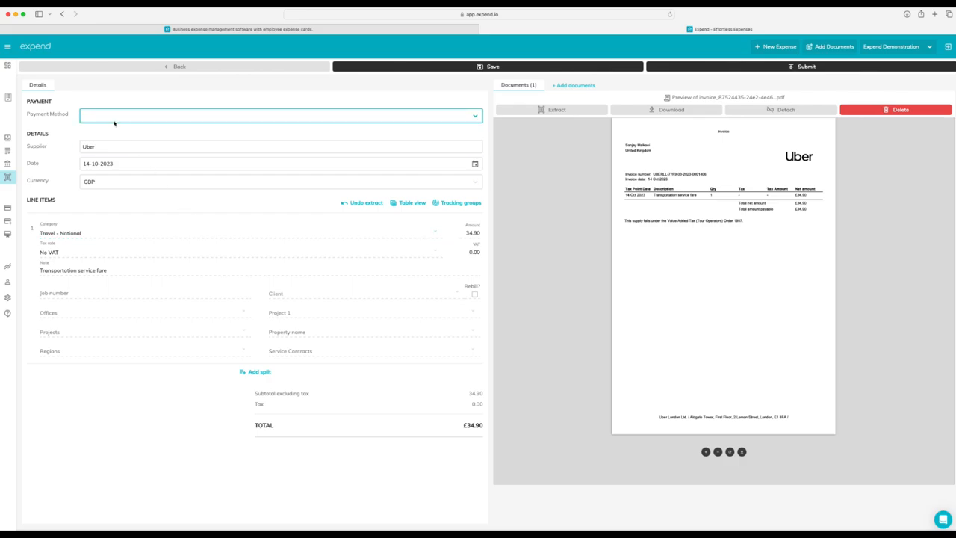
pyautogui.click(280, 115)
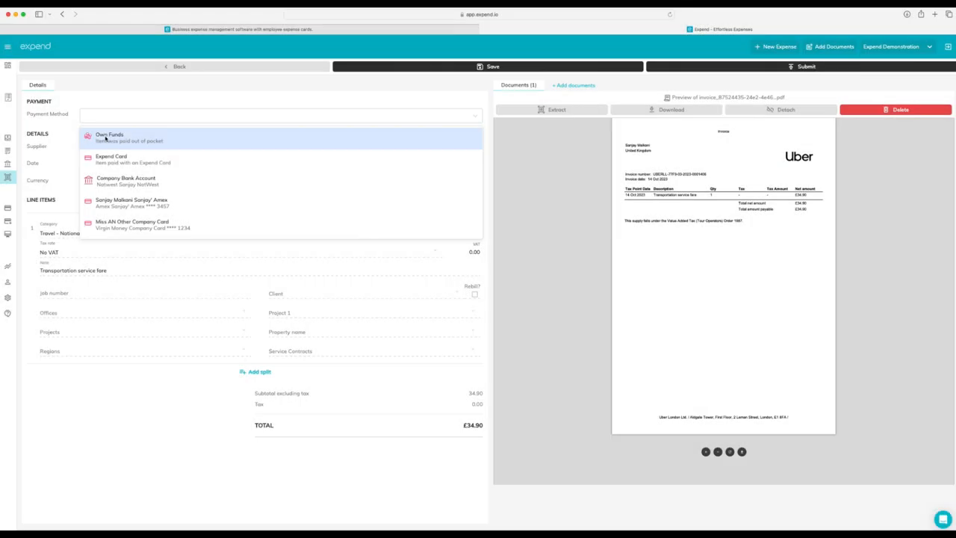
# Step: Set the Uber expense's payment method to Own Funds and return to the Review list
pyautogui.click(112, 139)
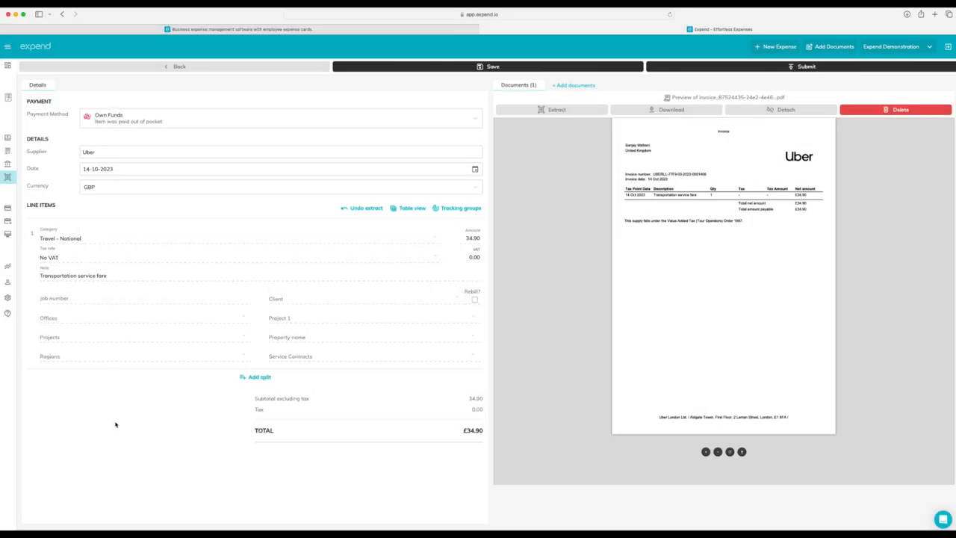
pyautogui.moveTo(250, 290)
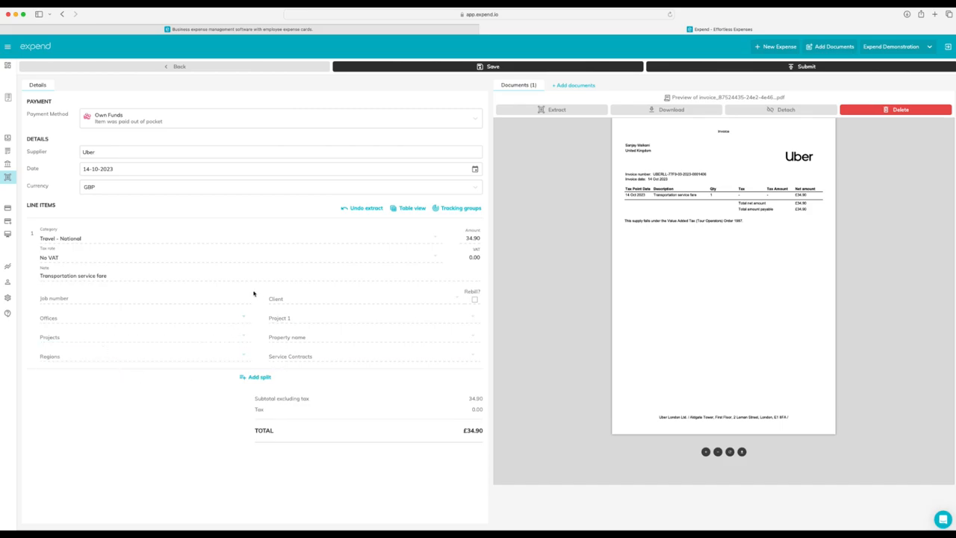
pyautogui.moveTo(267, 360)
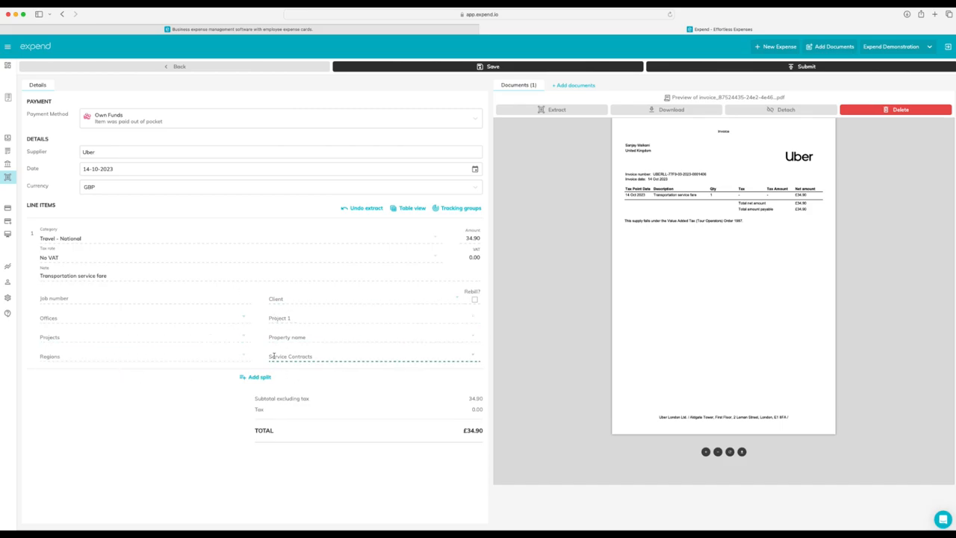
pyautogui.click(805, 67)
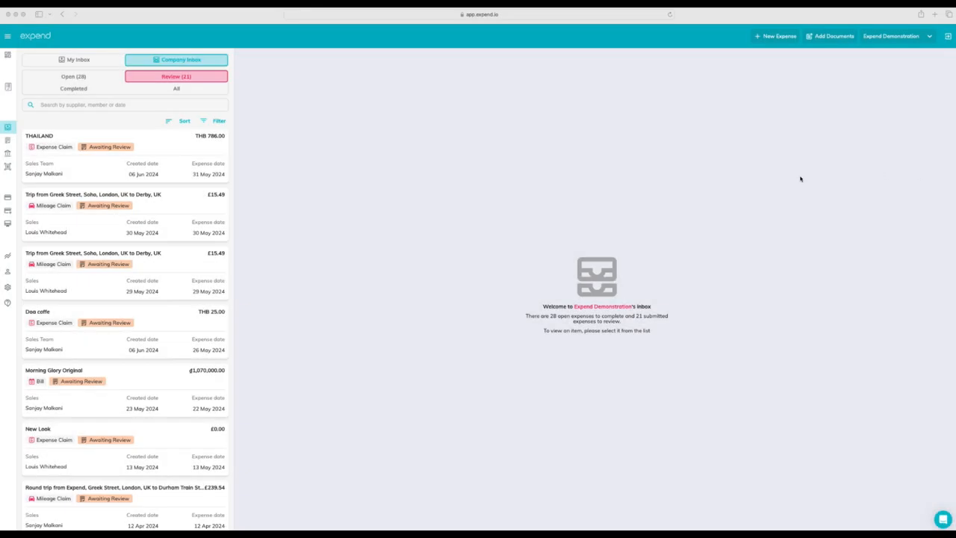
# Step: Start a new mileage claim and begin adding a 2024 car as a vehicle
pyautogui.click(775, 36)
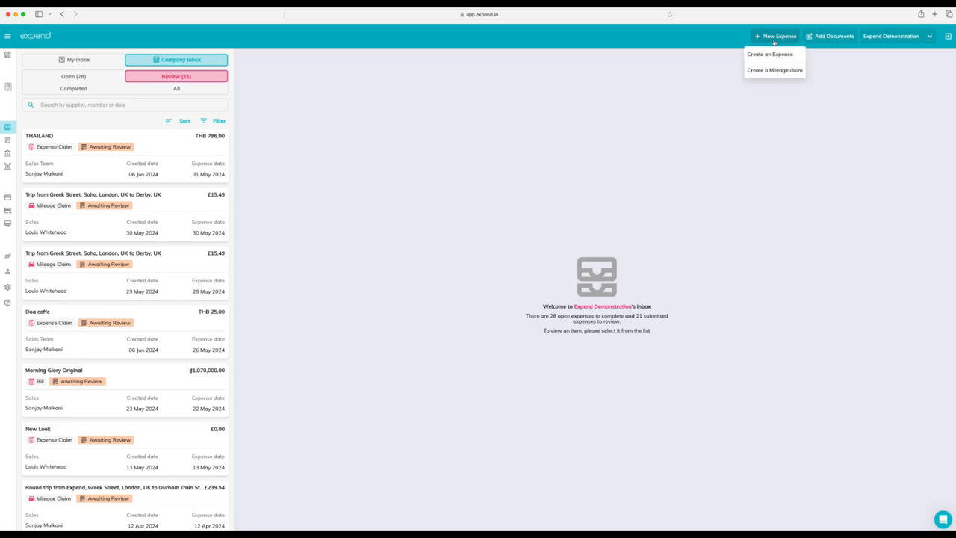
pyautogui.moveTo(759, 72)
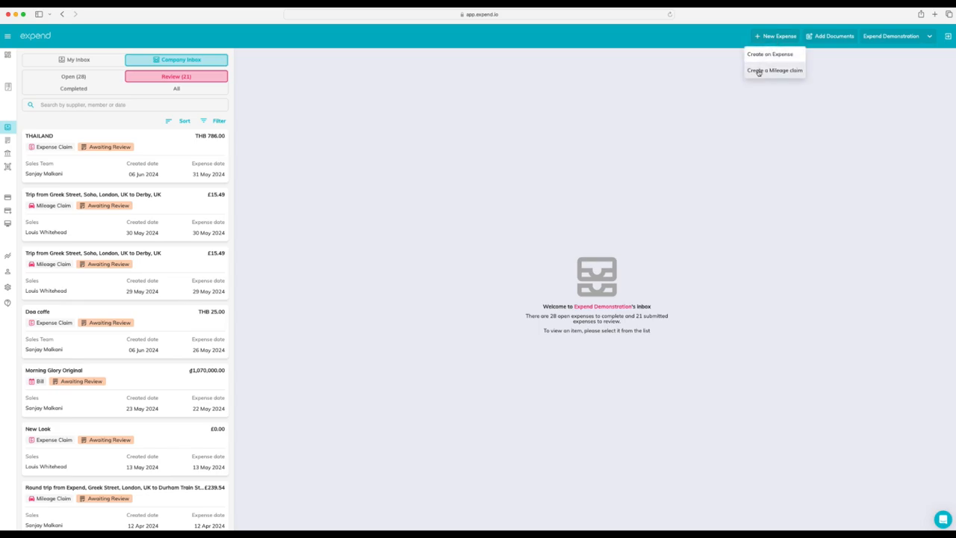
pyautogui.click(777, 70)
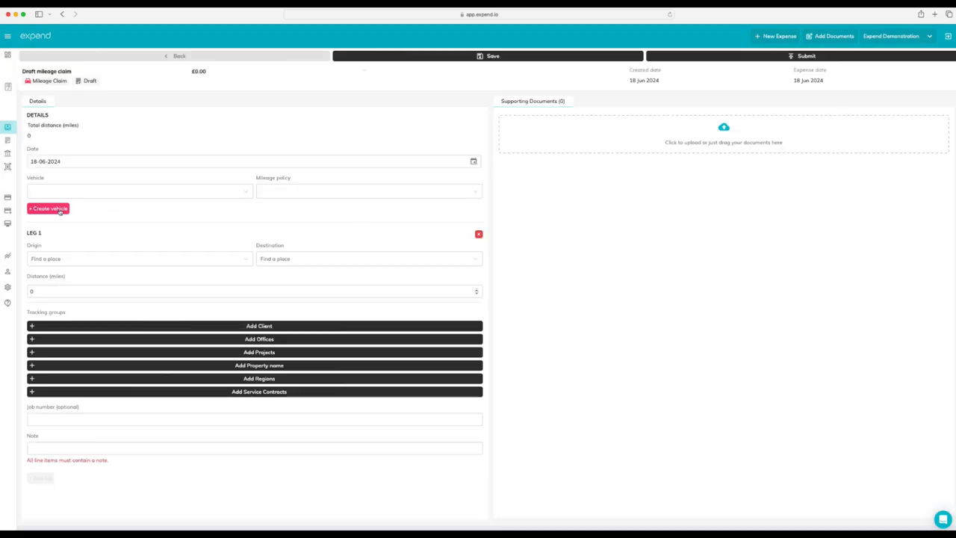
pyautogui.click(48, 208)
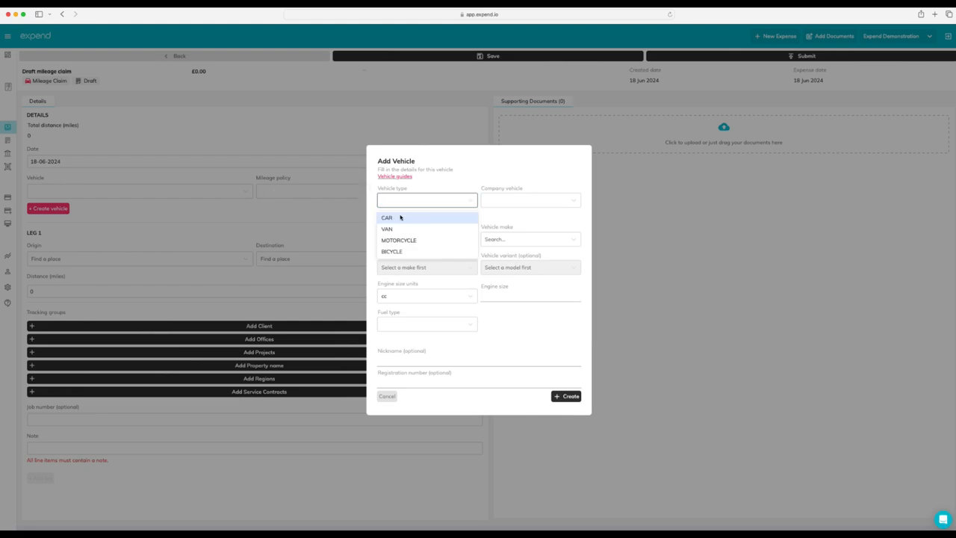
pyautogui.click(388, 218)
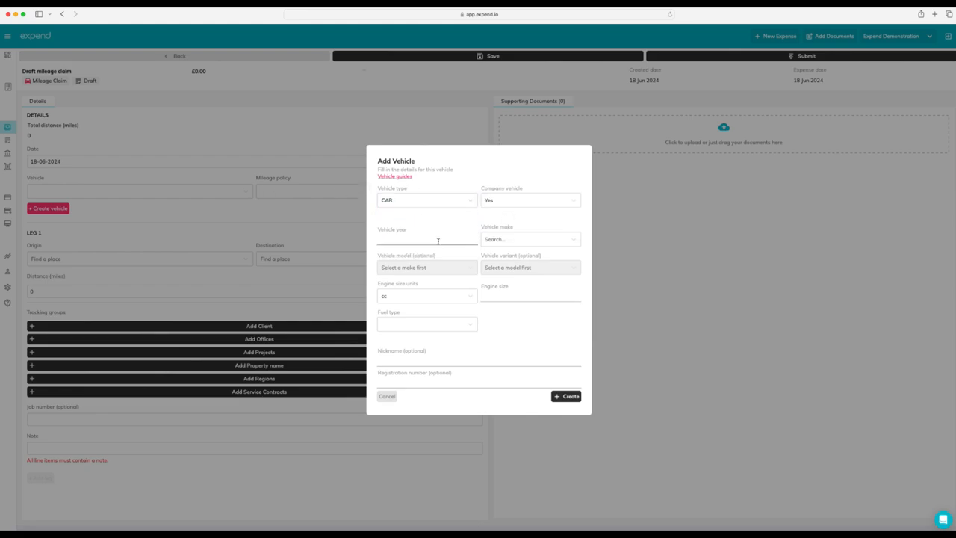
pyautogui.write('2024')
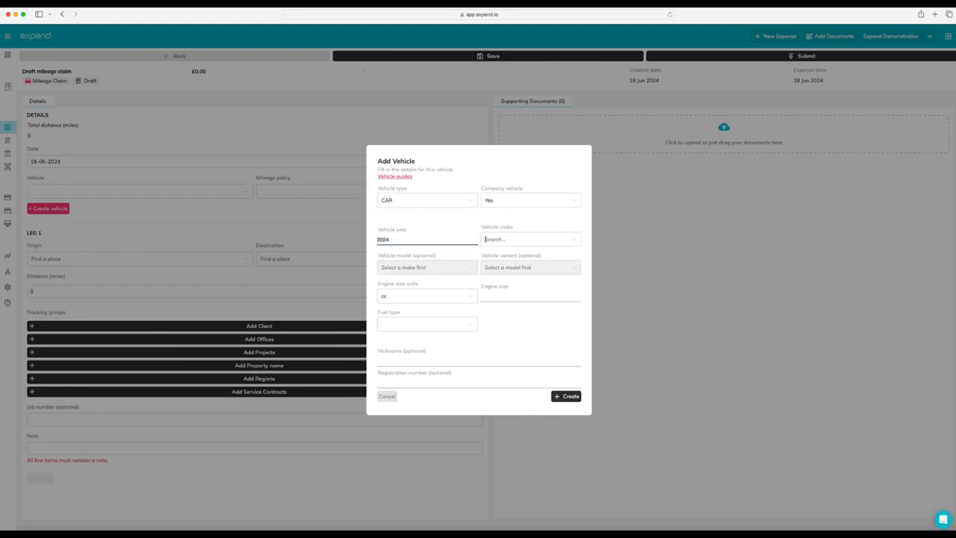
# Step: Set the car to a Mercedes-Benz A-Class, 2.0-litre petrol, nicknamed 'Merc'
pyautogui.click(529, 239)
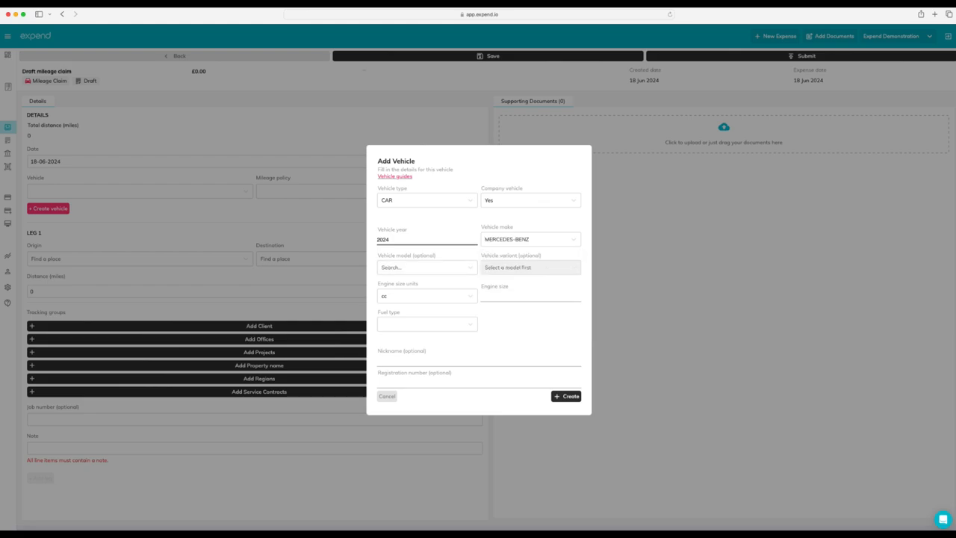
pyautogui.click(426, 267)
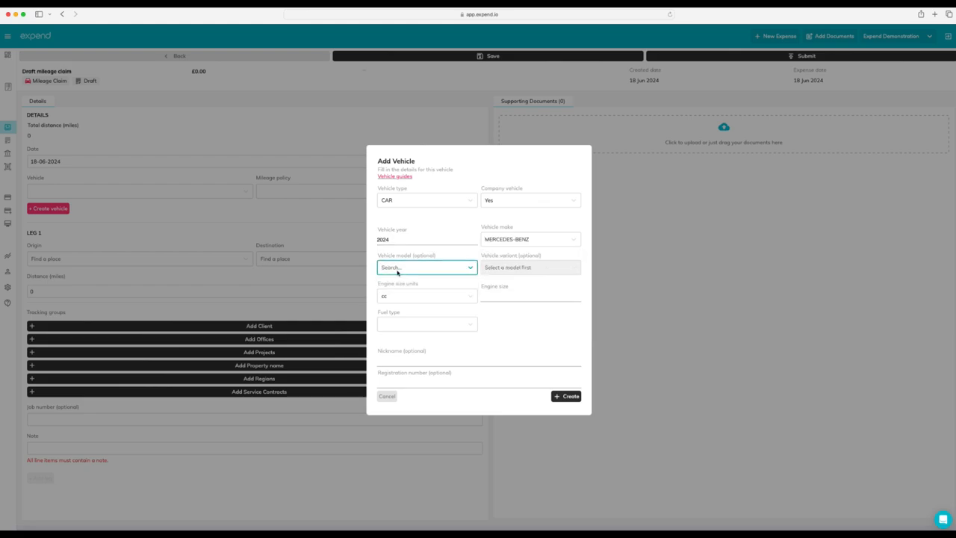
pyautogui.write('s')
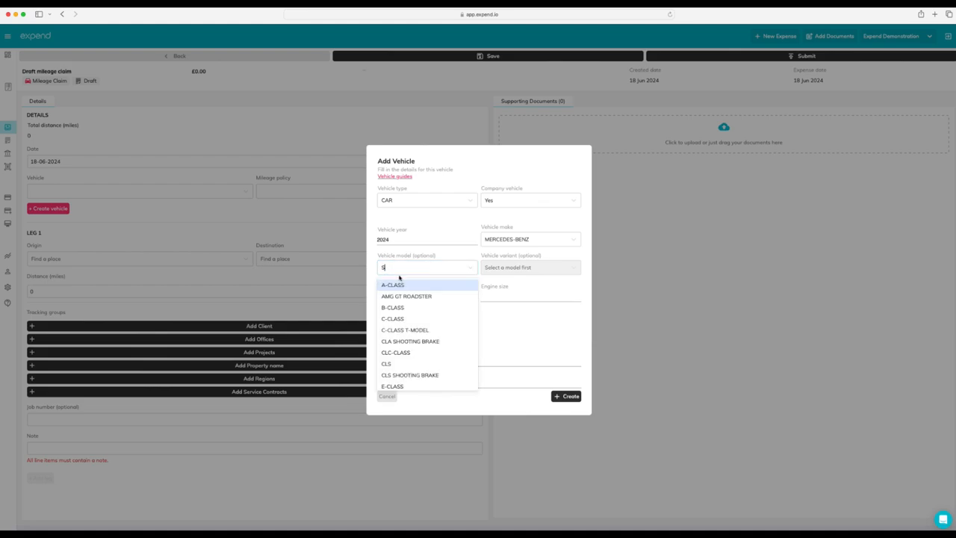
pyautogui.click(386, 284)
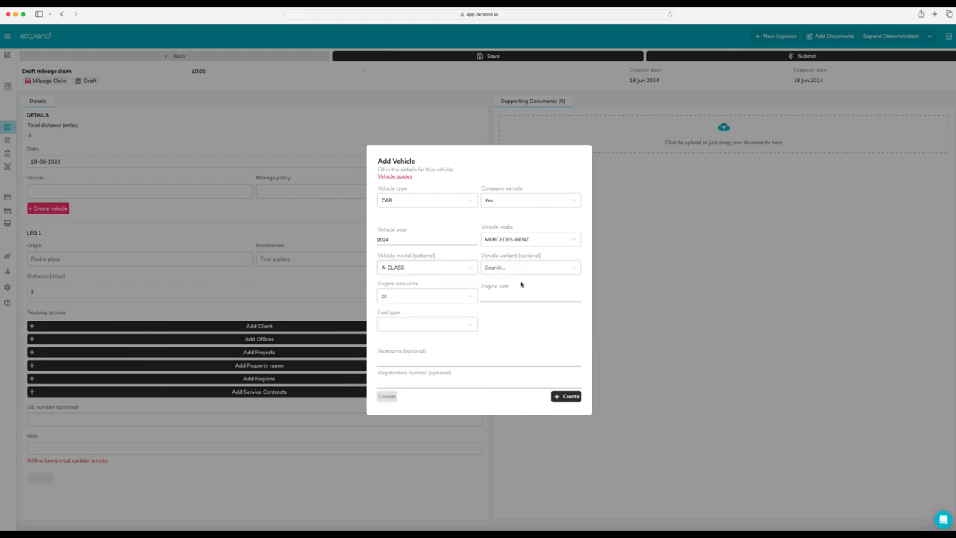
pyautogui.moveTo(447, 288)
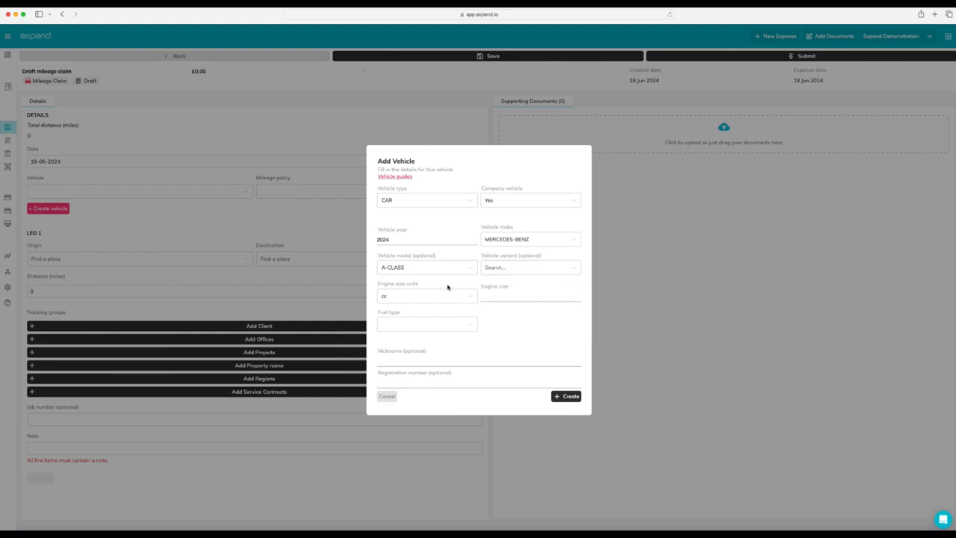
pyautogui.click(426, 295)
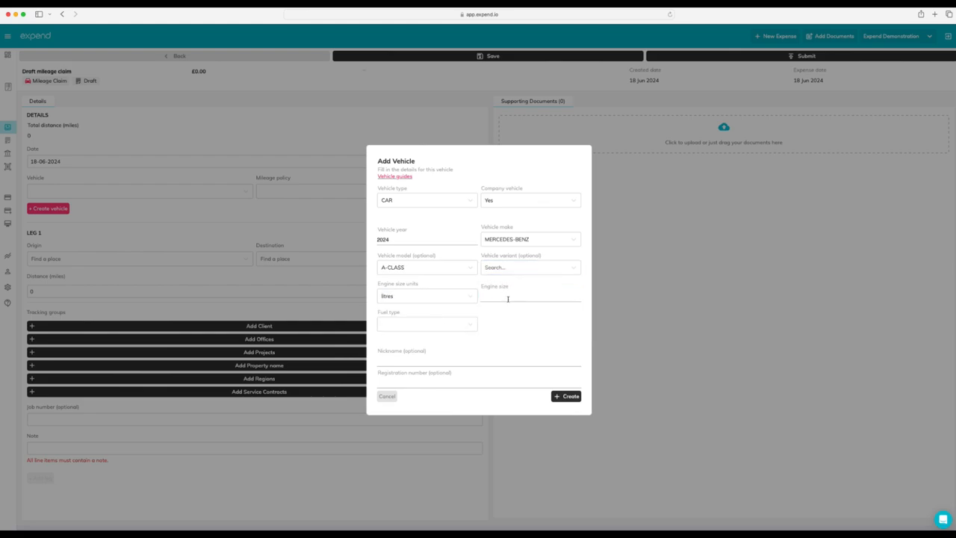
pyautogui.click(529, 297)
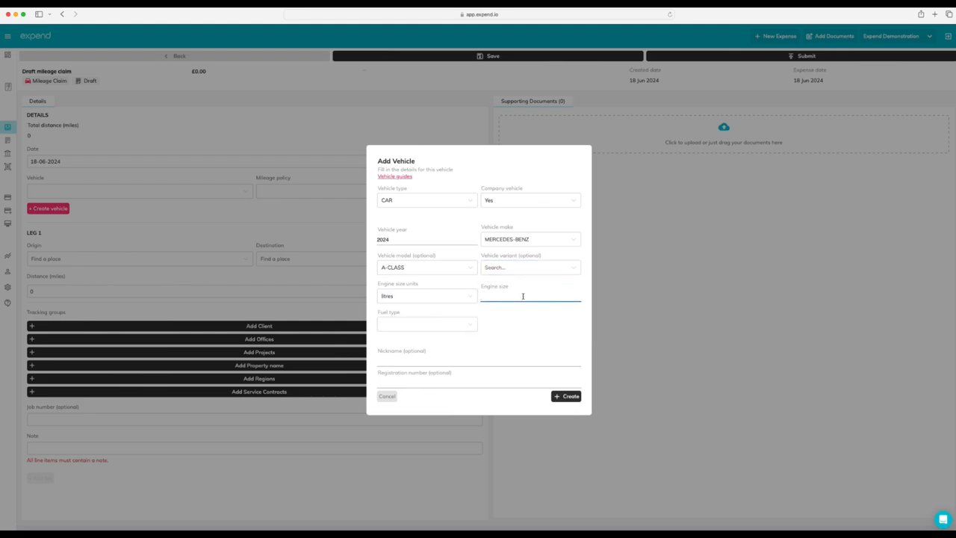
pyautogui.click(426, 324)
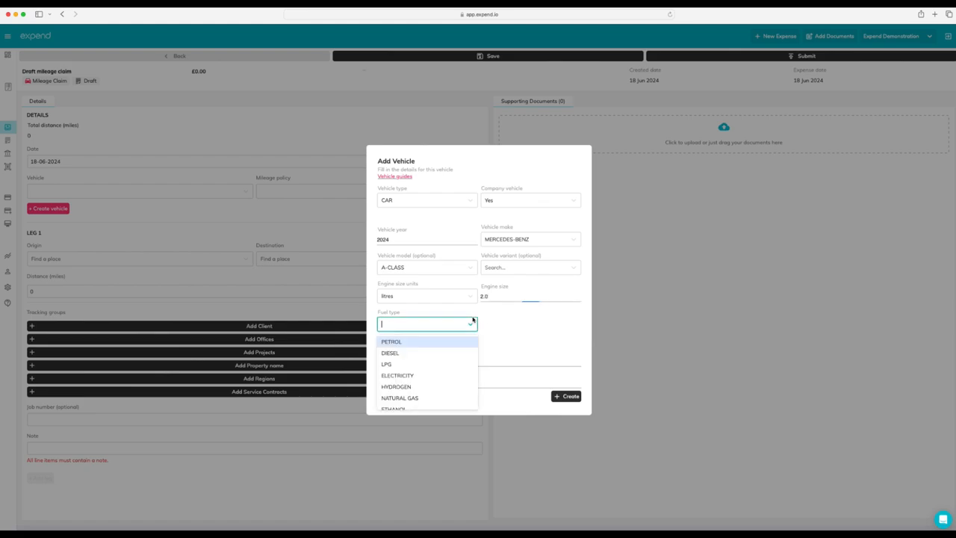
pyautogui.moveTo(445, 352)
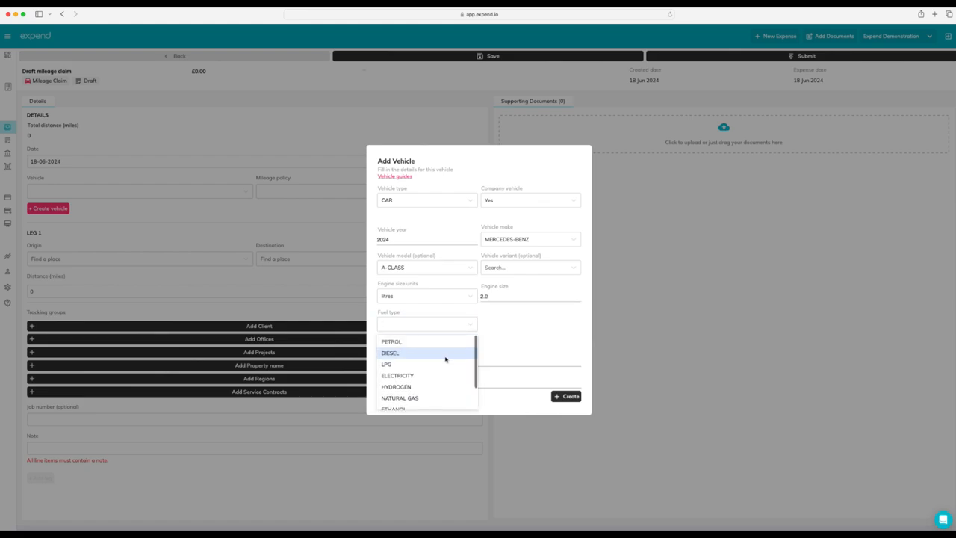
pyautogui.click(391, 342)
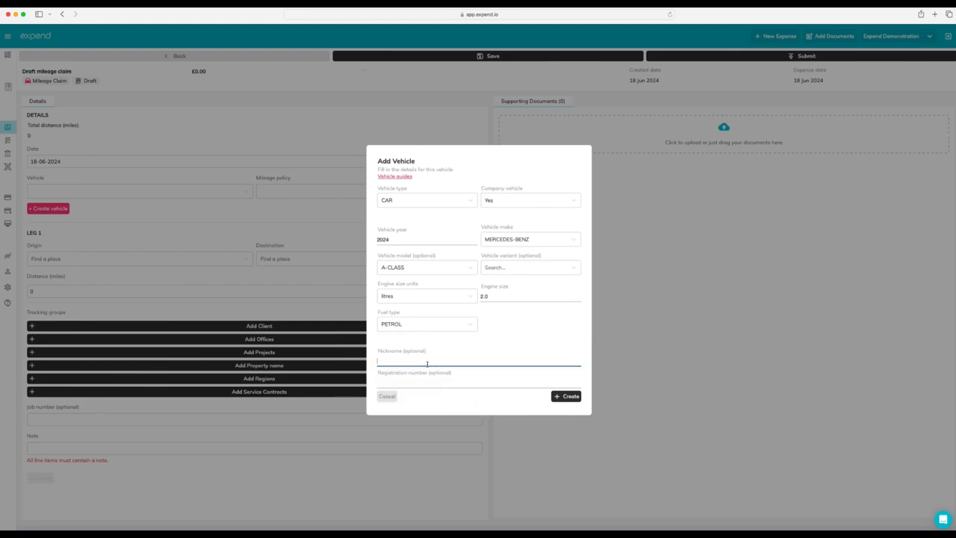
pyautogui.write('Merc')
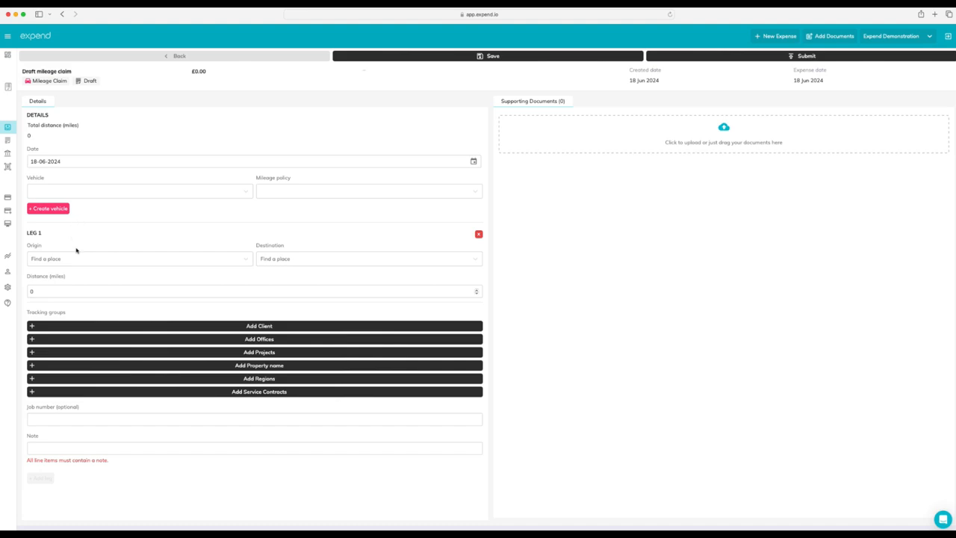
pyautogui.click(134, 196)
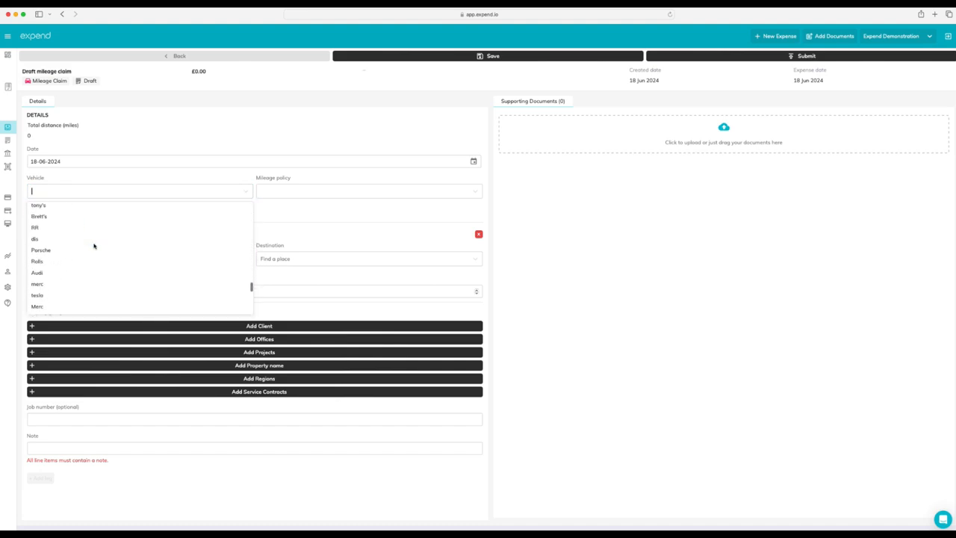
pyautogui.click(34, 282)
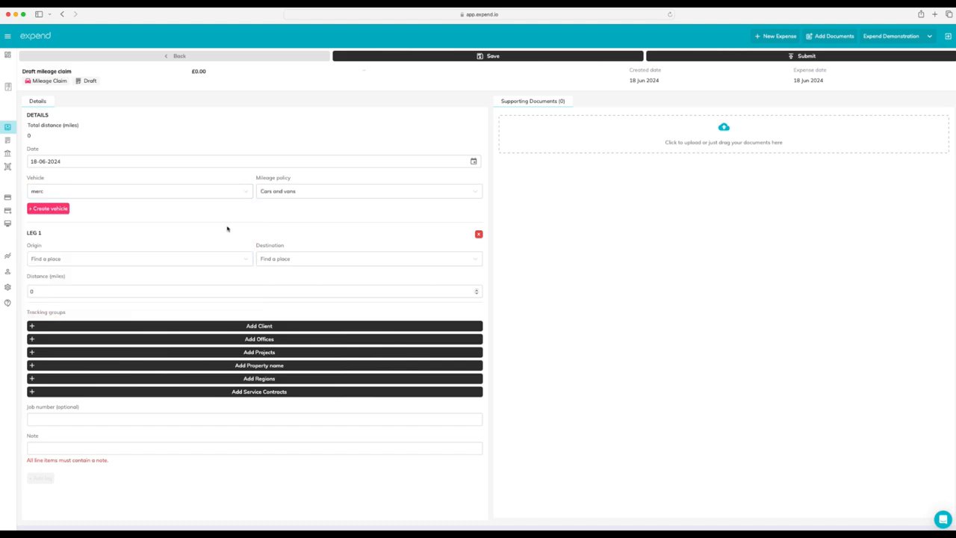
pyautogui.click(366, 190)
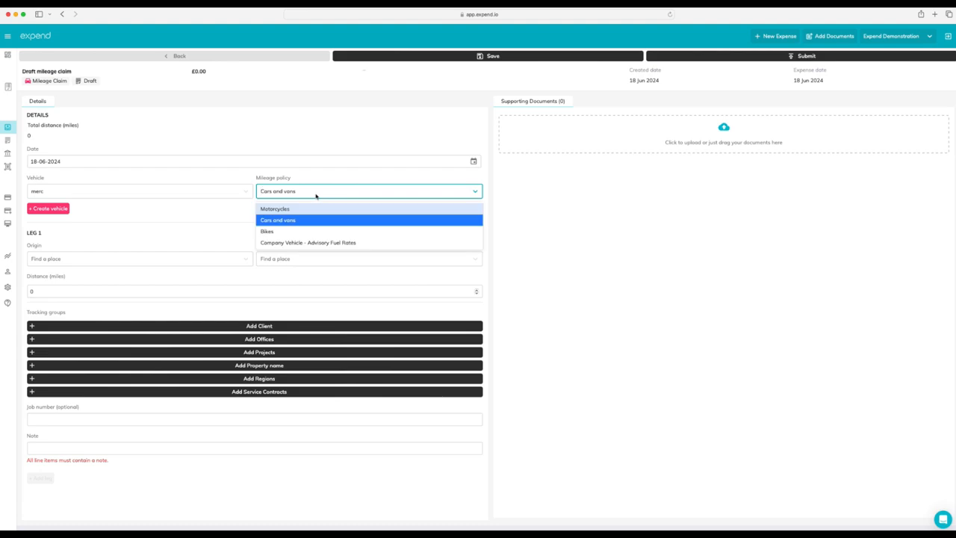
pyautogui.moveTo(284, 230)
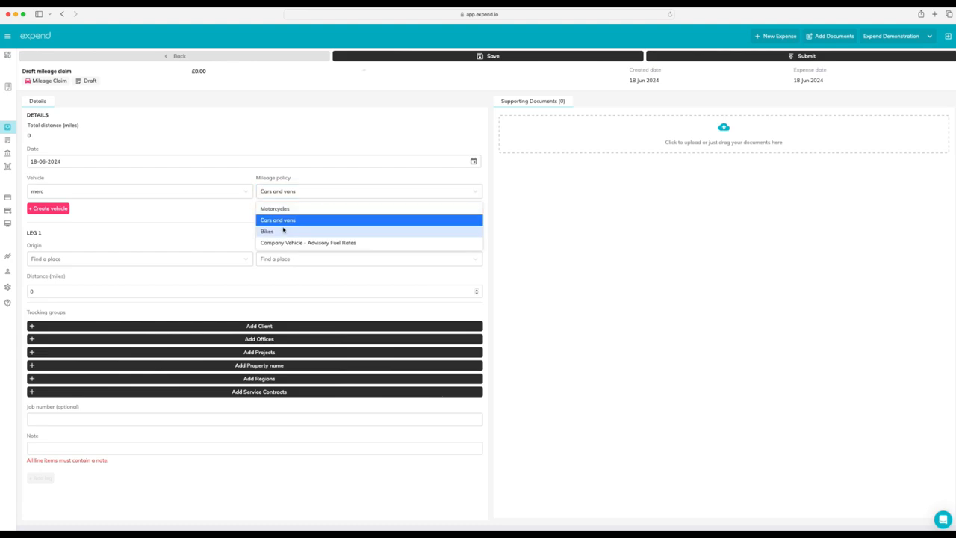
pyautogui.moveTo(265, 229)
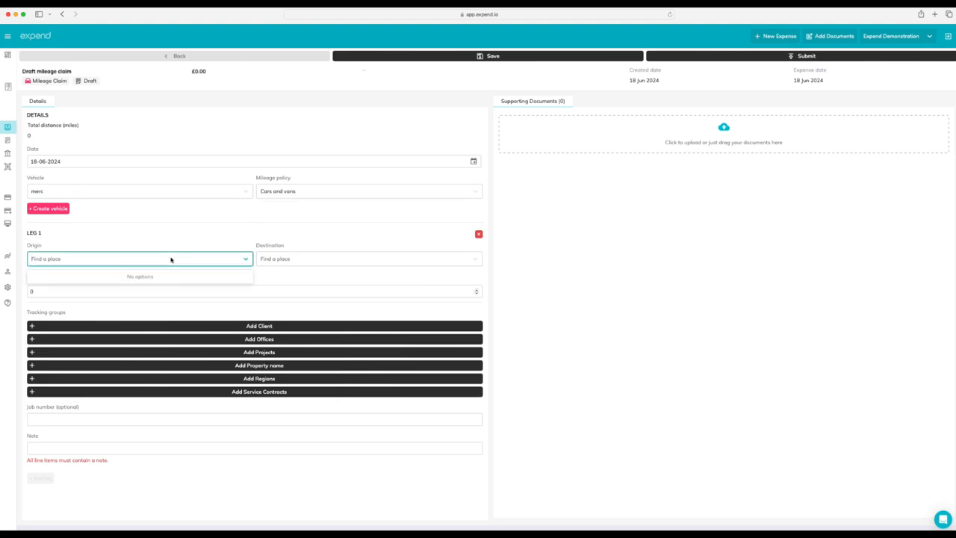
# Step: Route leg 1 from Expend, Greek Street, London to Sir Matt Busby Way, Manchester, noted 'Trip to Manchester'
pyautogui.write('Expend greek')
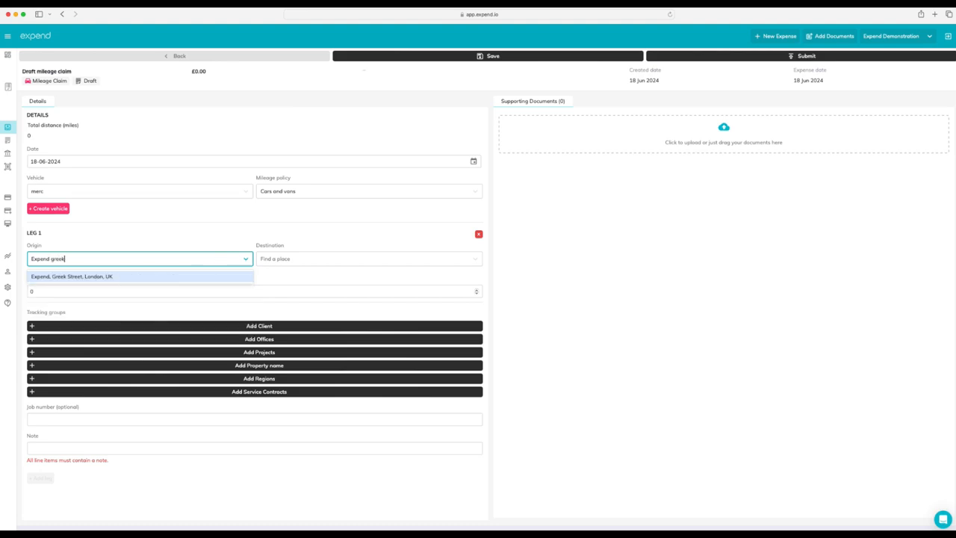
pyautogui.click(80, 277)
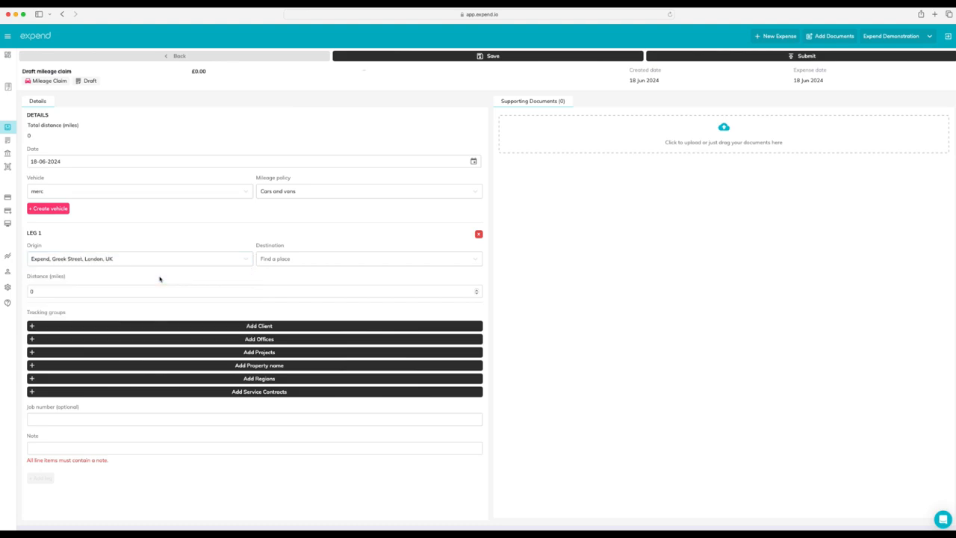
pyautogui.write('sir')
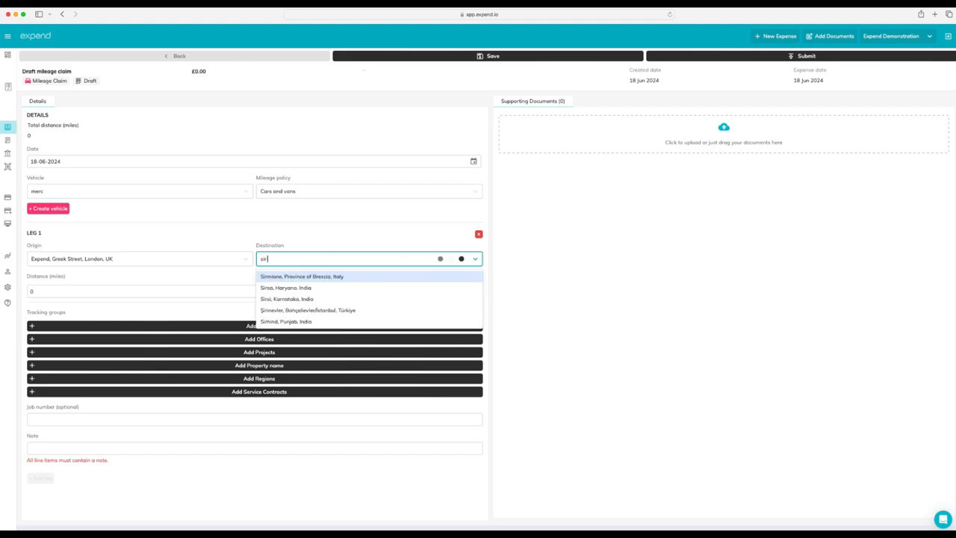
pyautogui.click(307, 276)
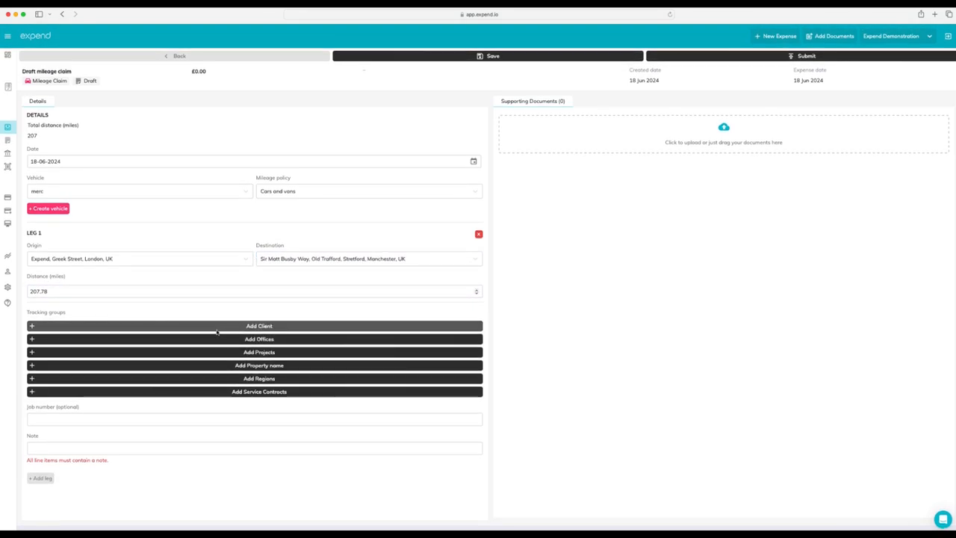
pyautogui.moveTo(36, 468)
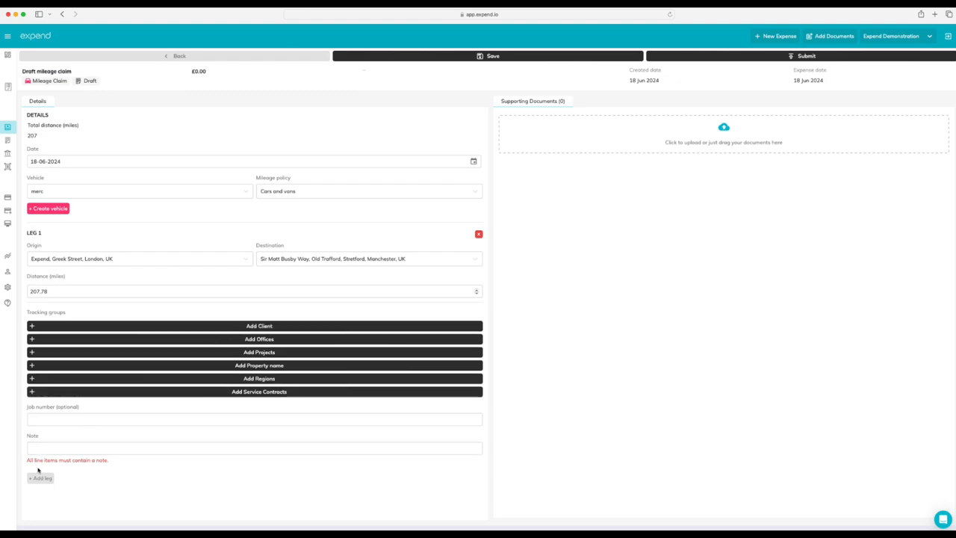
pyautogui.write('1')
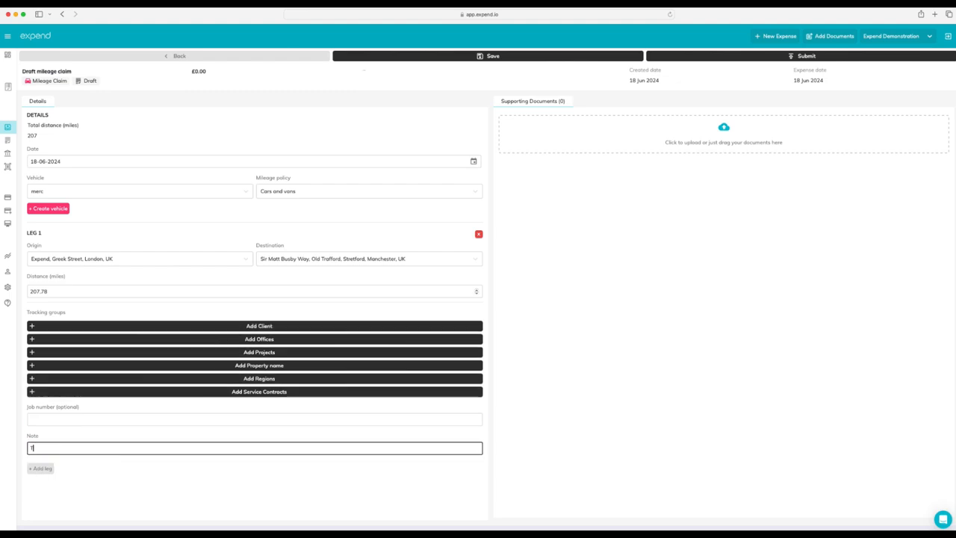
pyautogui.write('Trip to manchester')
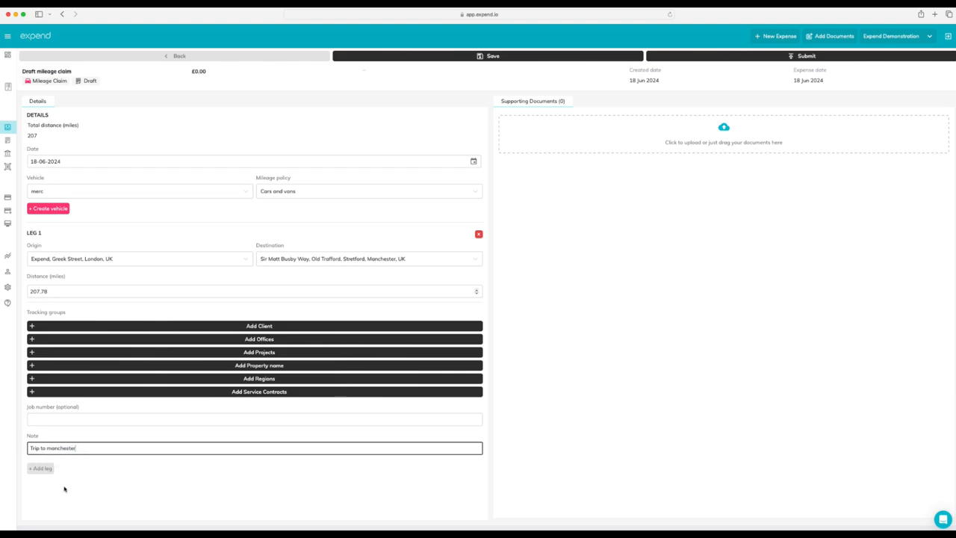
pyautogui.click(39, 468)
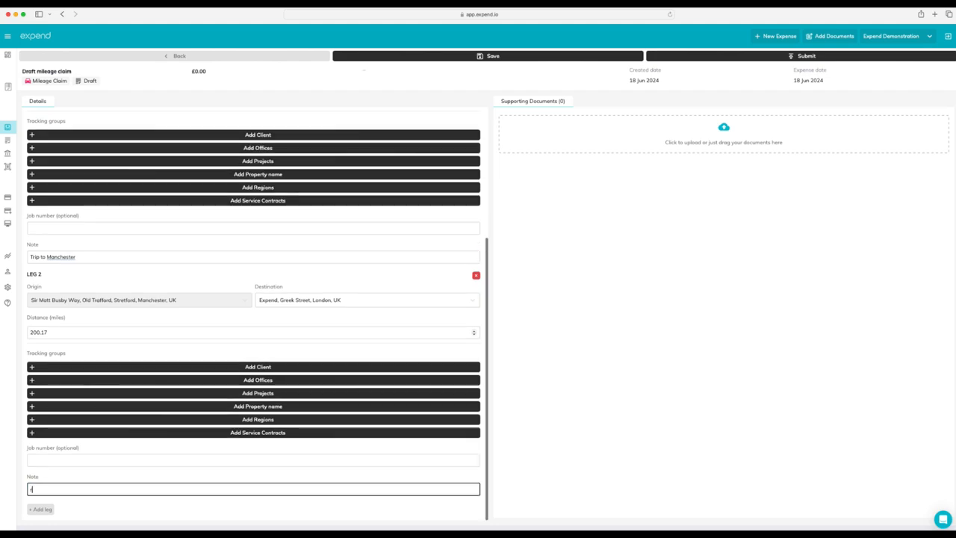
# Step: Note leg 2 as 'return trip' and save the £183.58, 407-mile round-trip claim
pyautogui.write('return trip')
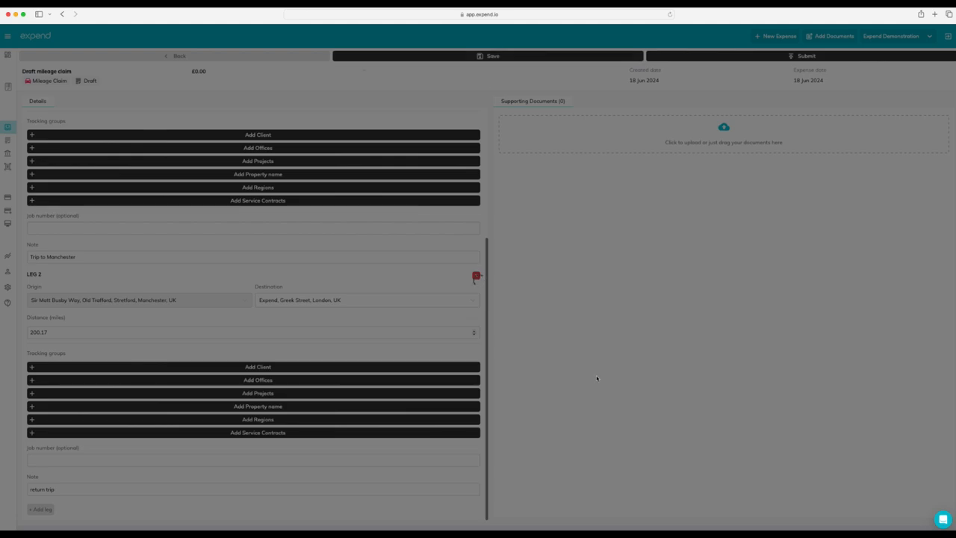
pyautogui.click(491, 56)
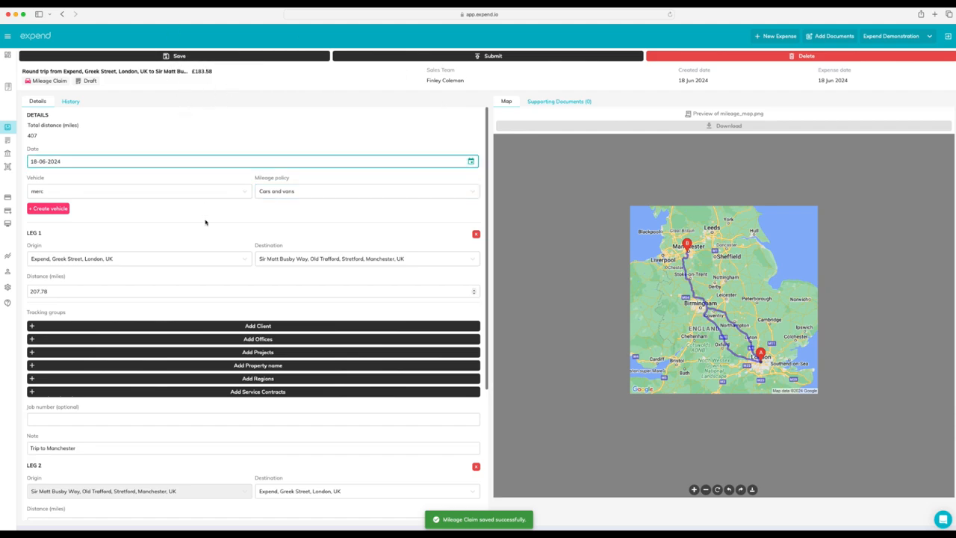
# Step: Look over the saved round-trip claim and submit it for review
pyautogui.scroll(-3)
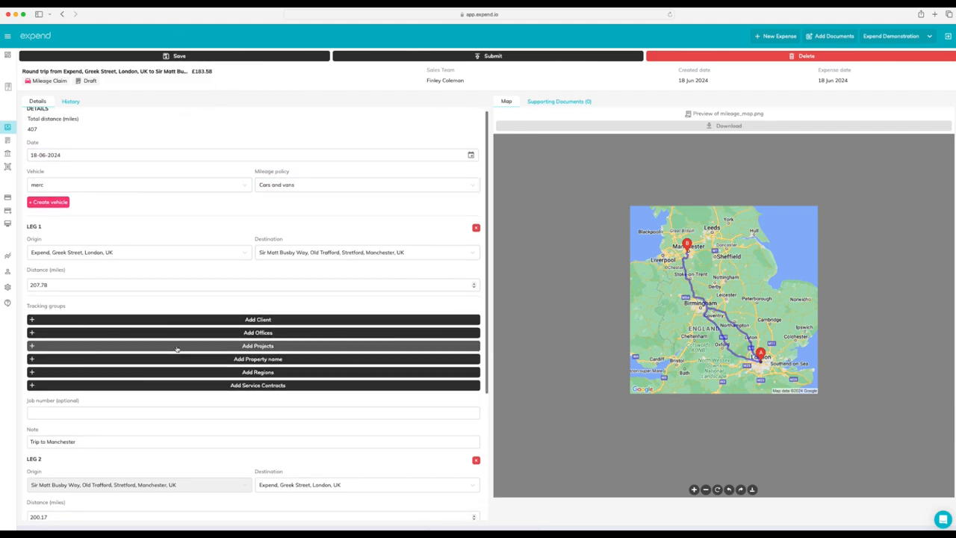
pyautogui.scroll(-3)
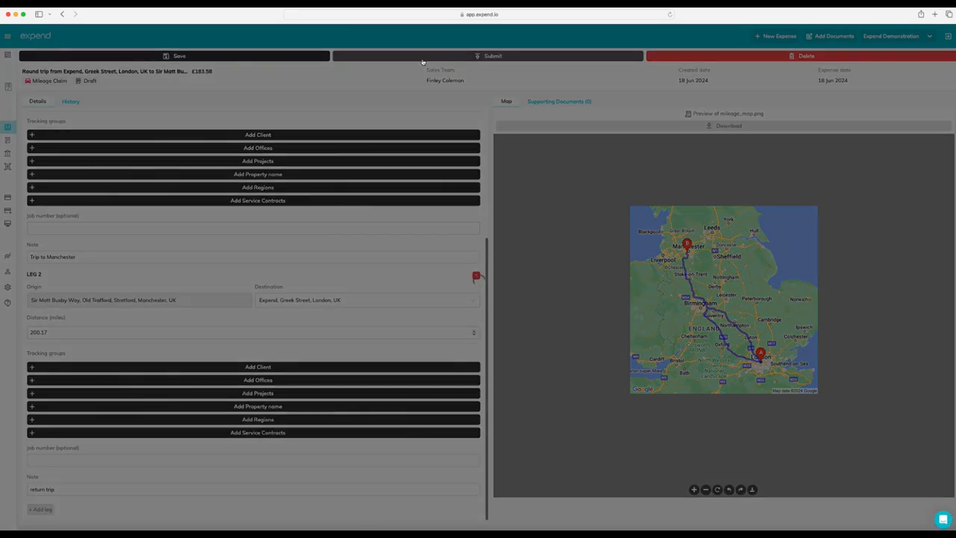
pyautogui.click(490, 55)
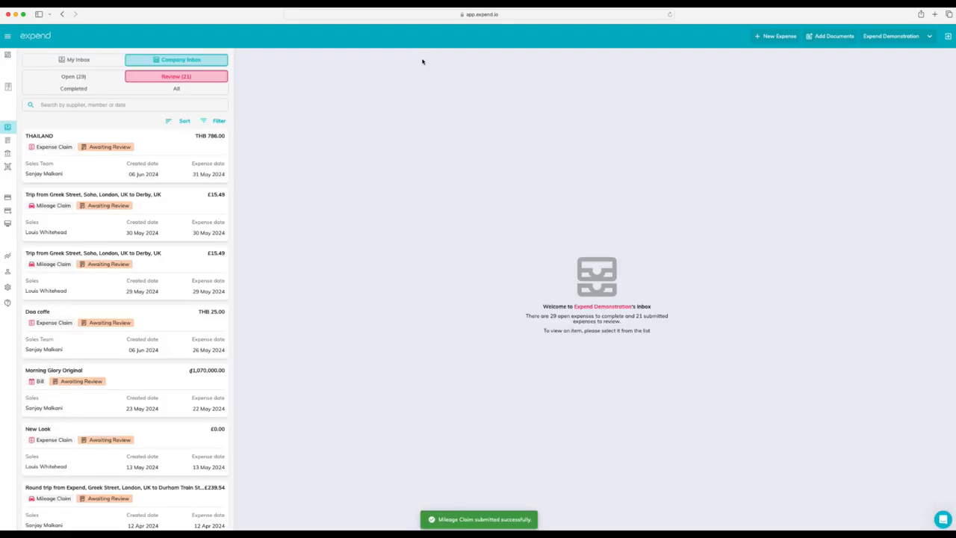
# Step: Open My Inbox with the Open (7) expenses listed
pyautogui.click(75, 59)
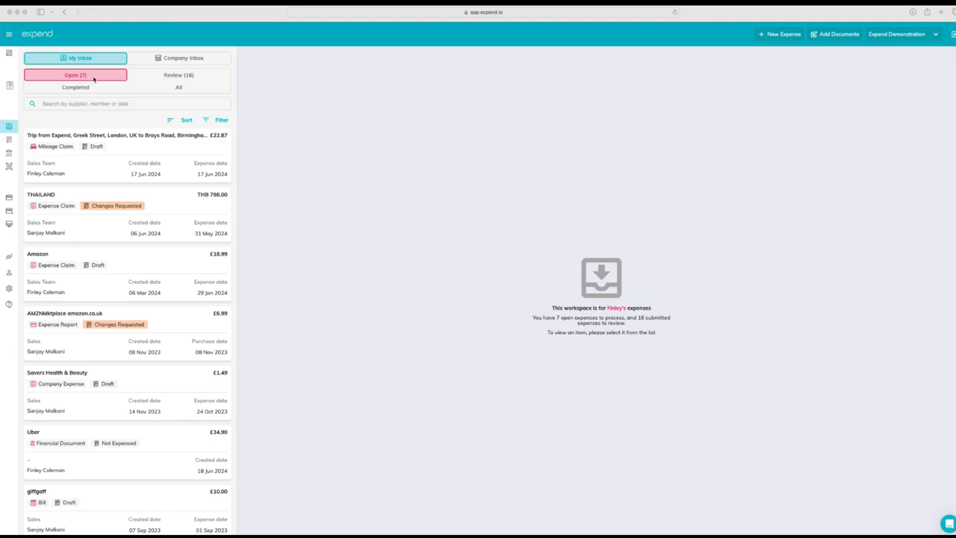
pyautogui.moveTo(114, 302)
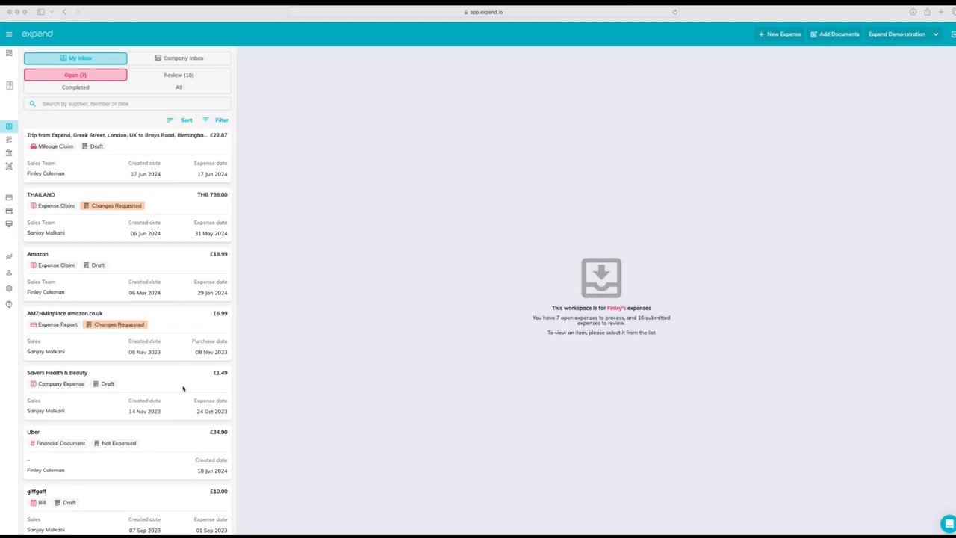
pyautogui.moveTo(201, 195)
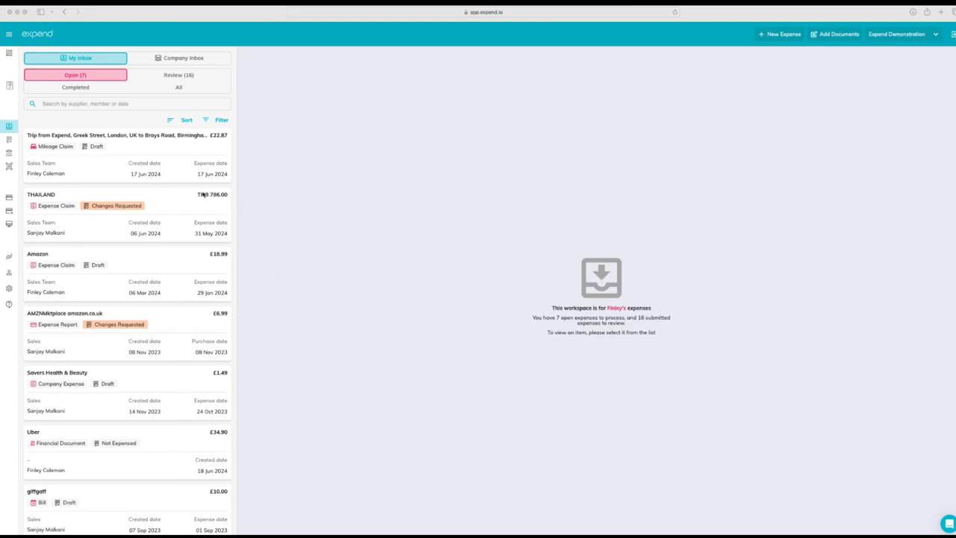
pyautogui.moveTo(168, 155)
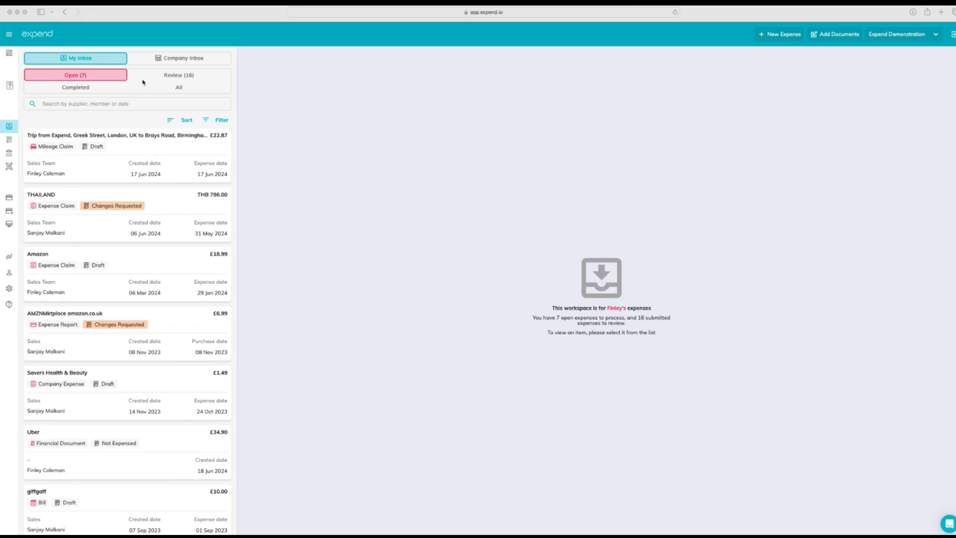
# Step: Filter My Inbox by Review (16), then show the Completed expenses
pyautogui.click(183, 75)
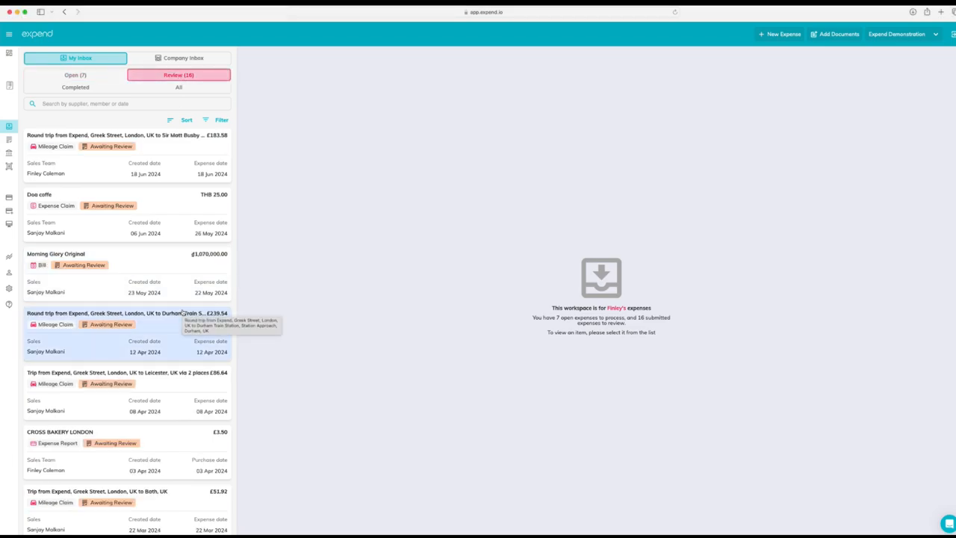
pyautogui.moveTo(101, 95)
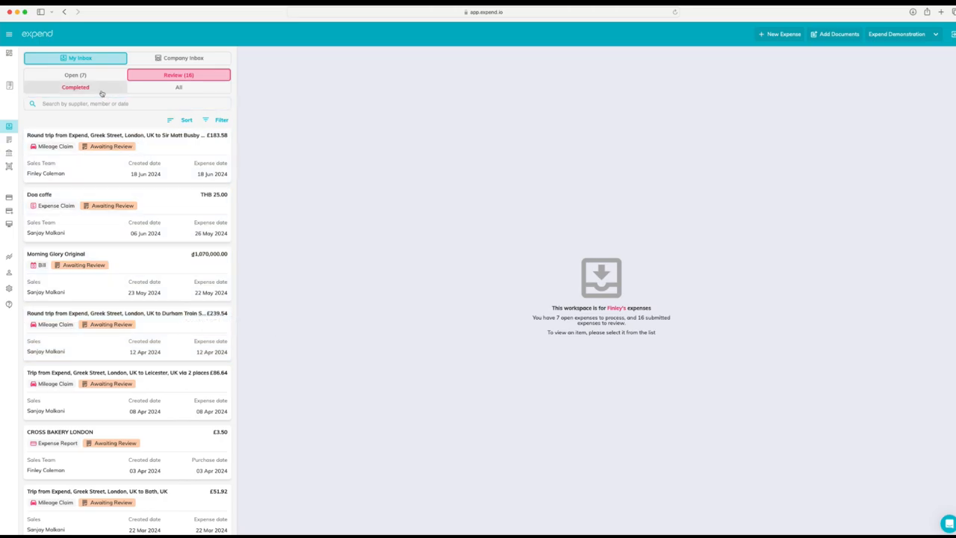
pyautogui.click(75, 86)
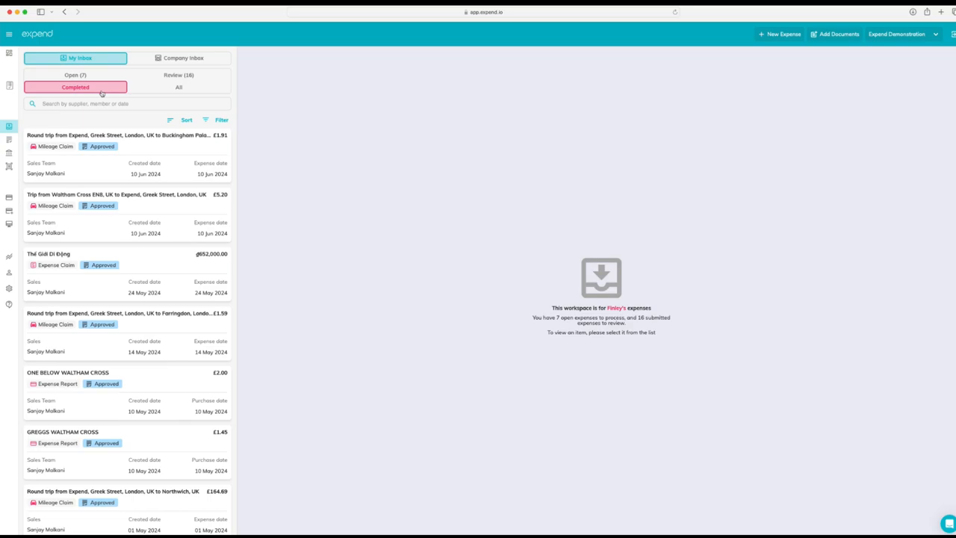